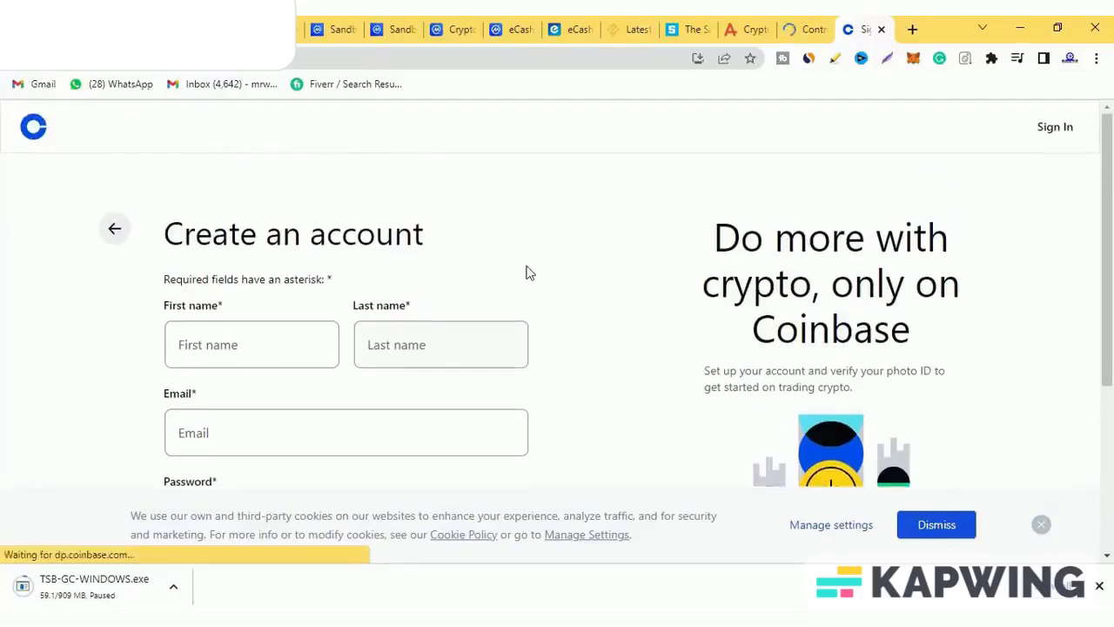
mouse_move(543, 229)
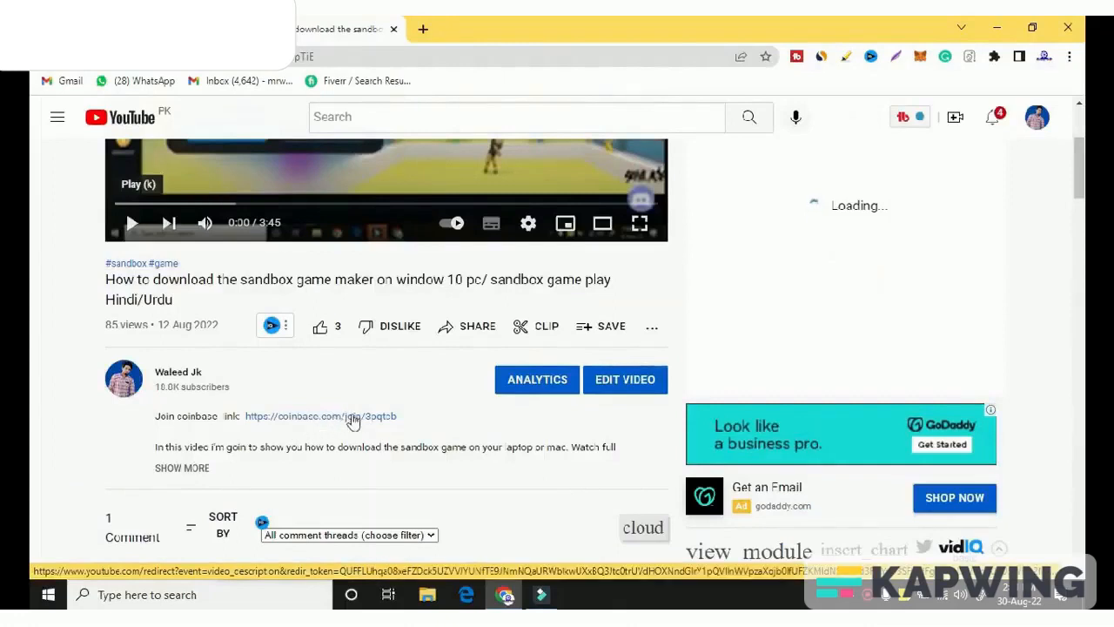
Follow the coinbase.com join link in the video description to reach the sign-up form.
click(347, 417)
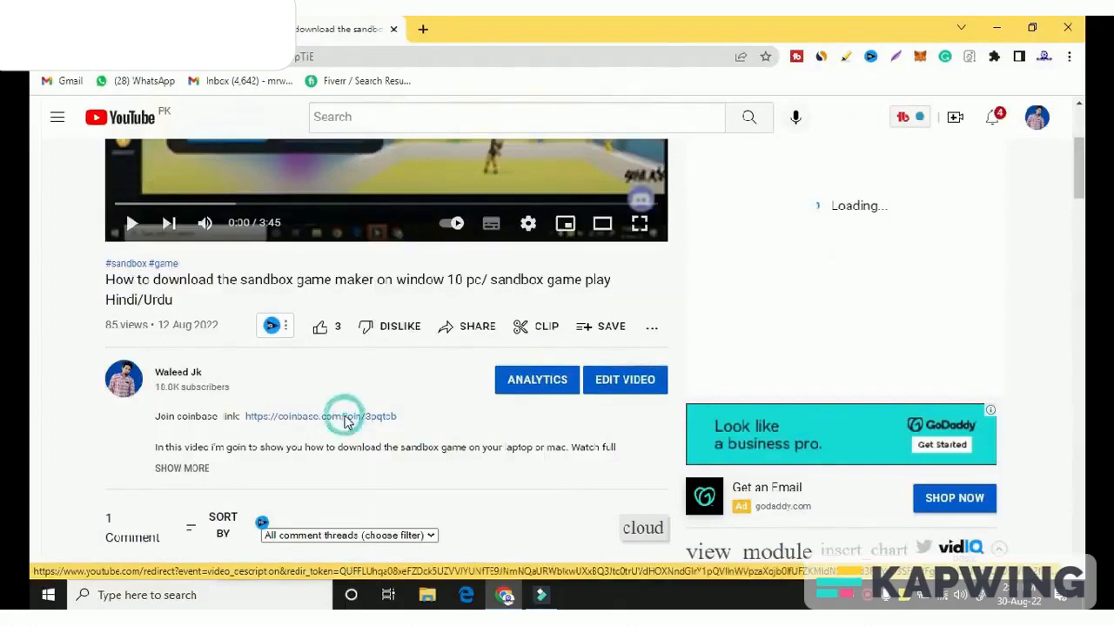
click(320, 416)
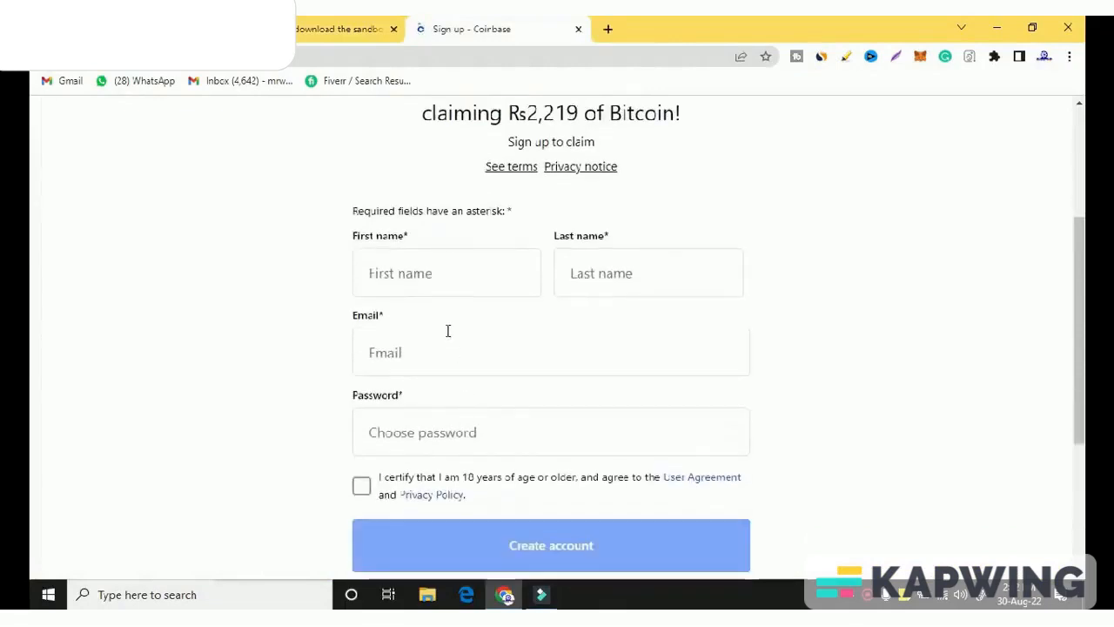
scroll(up, 3)
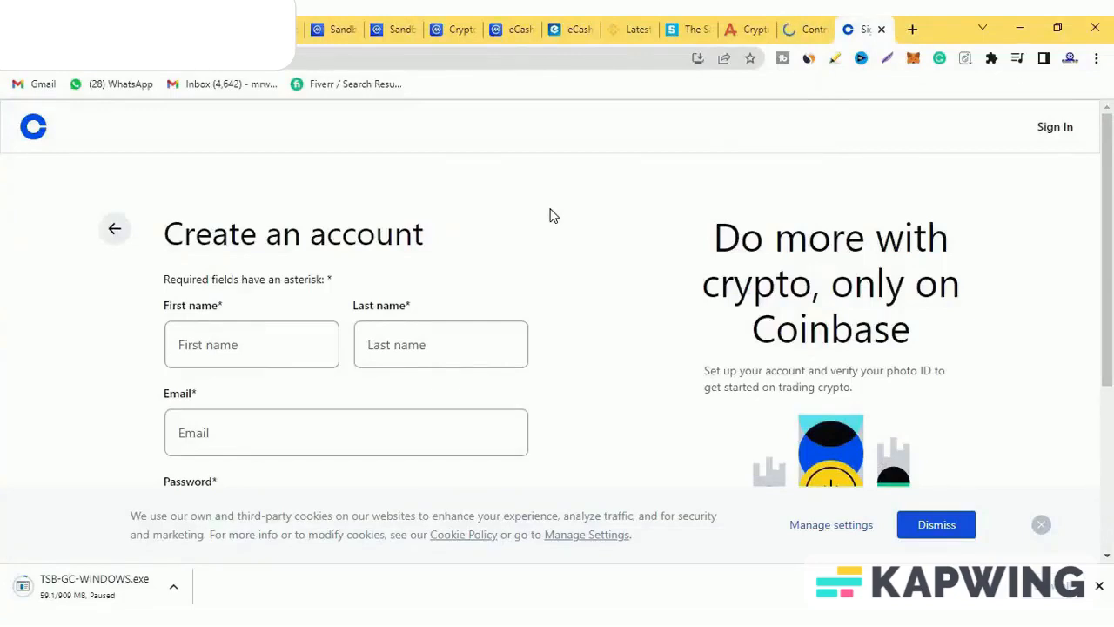
mouse_move(536, 219)
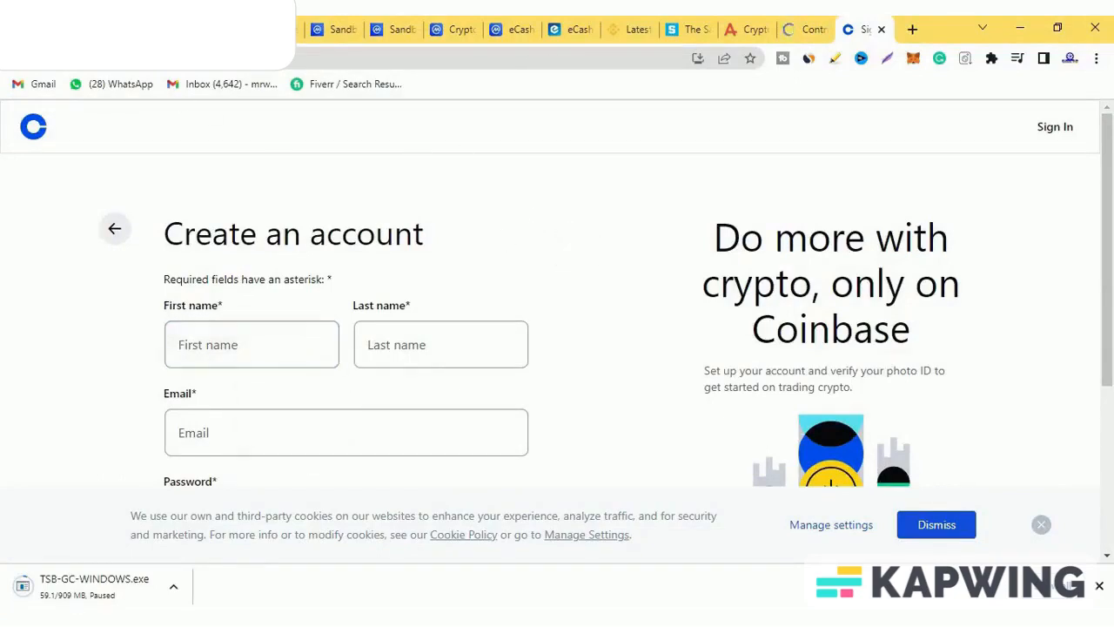
Fill the name Waleed and a password, certify being 18+, and submit the sign-up form.
scroll(down, 3)
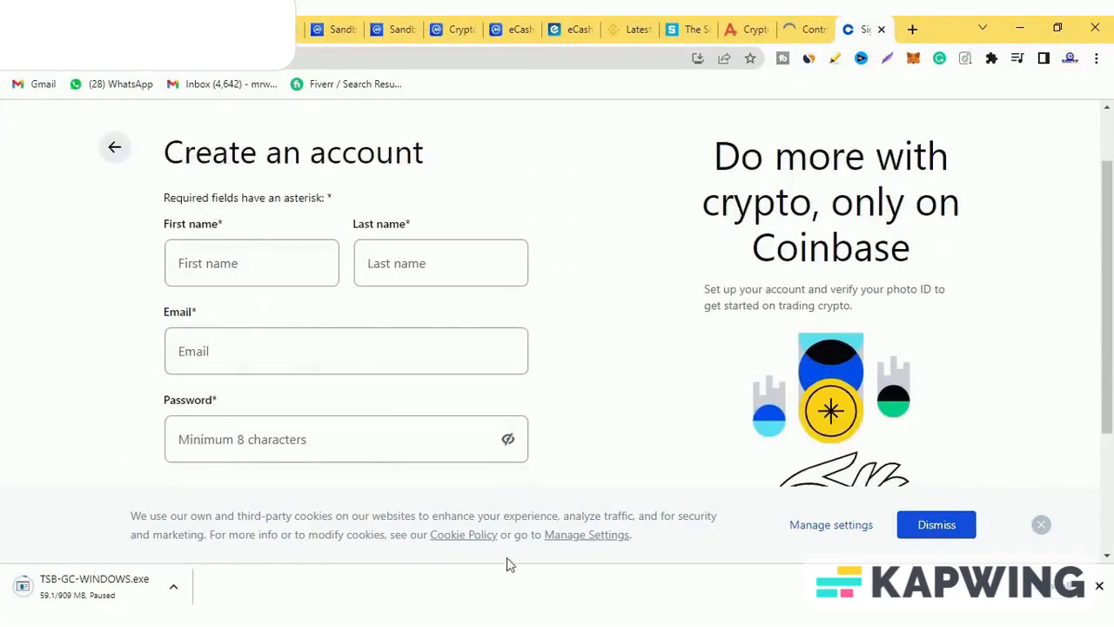
text(Waleed)
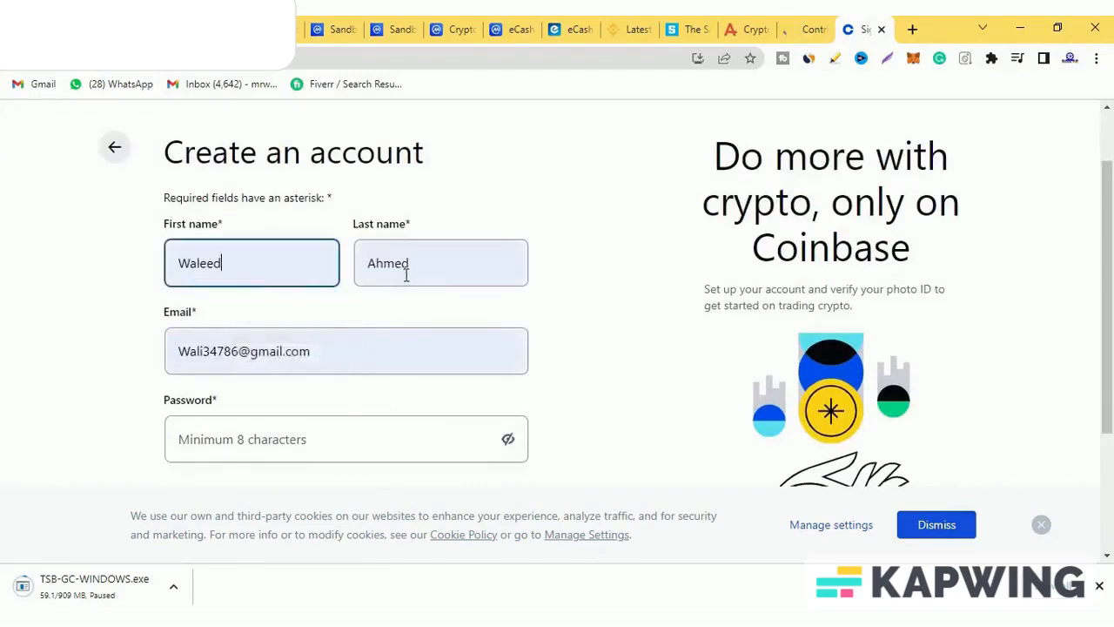
scroll(down, 3)
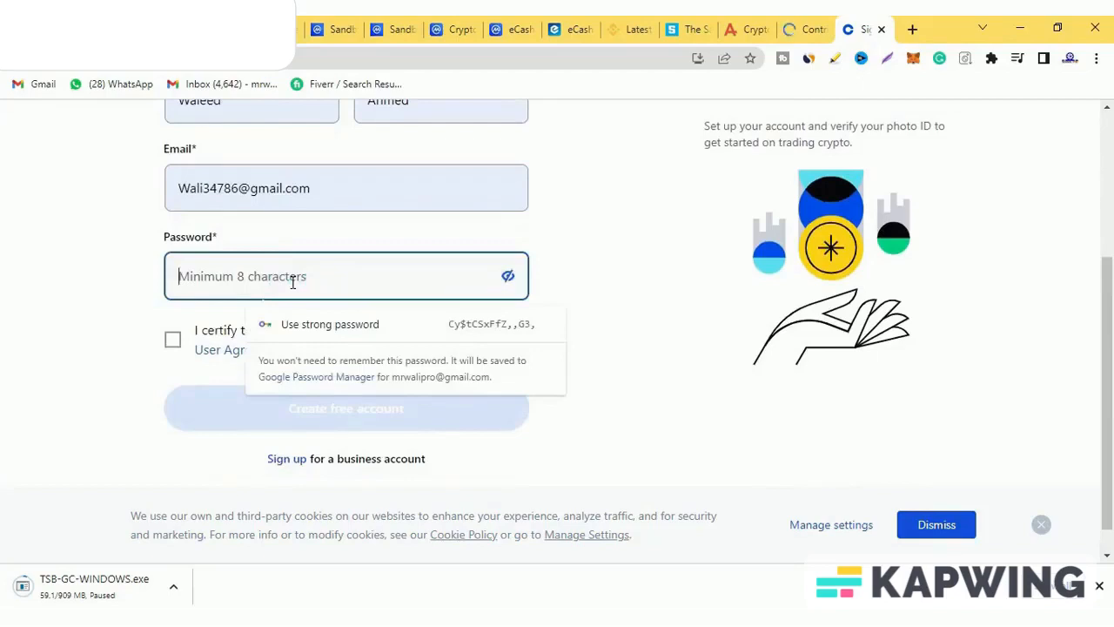
text(••)
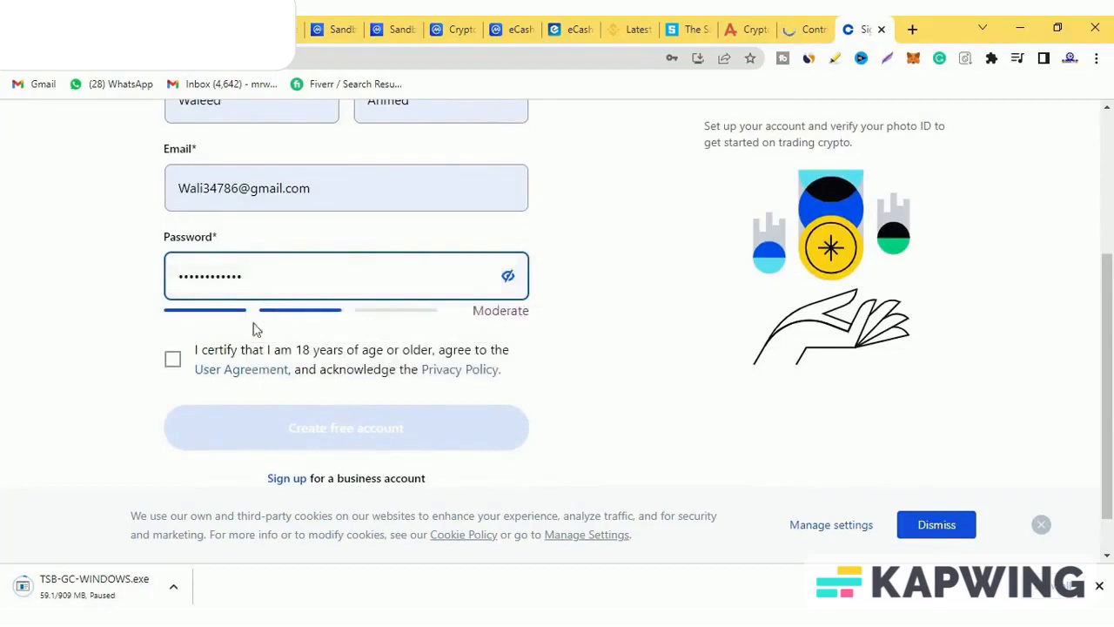
click(172, 359)
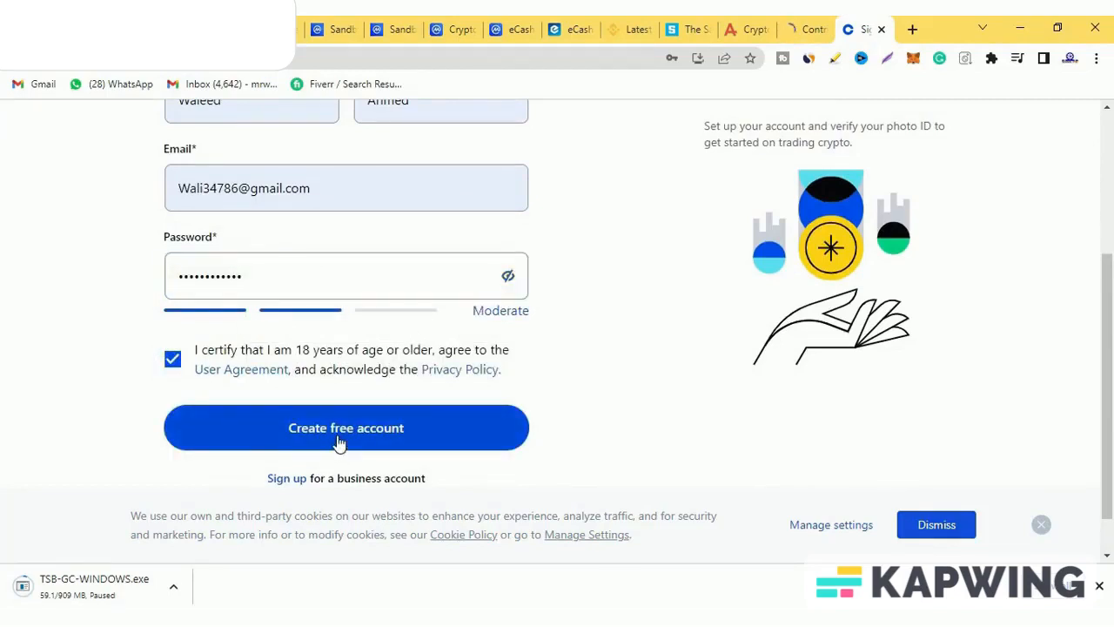
scroll(down, 3)
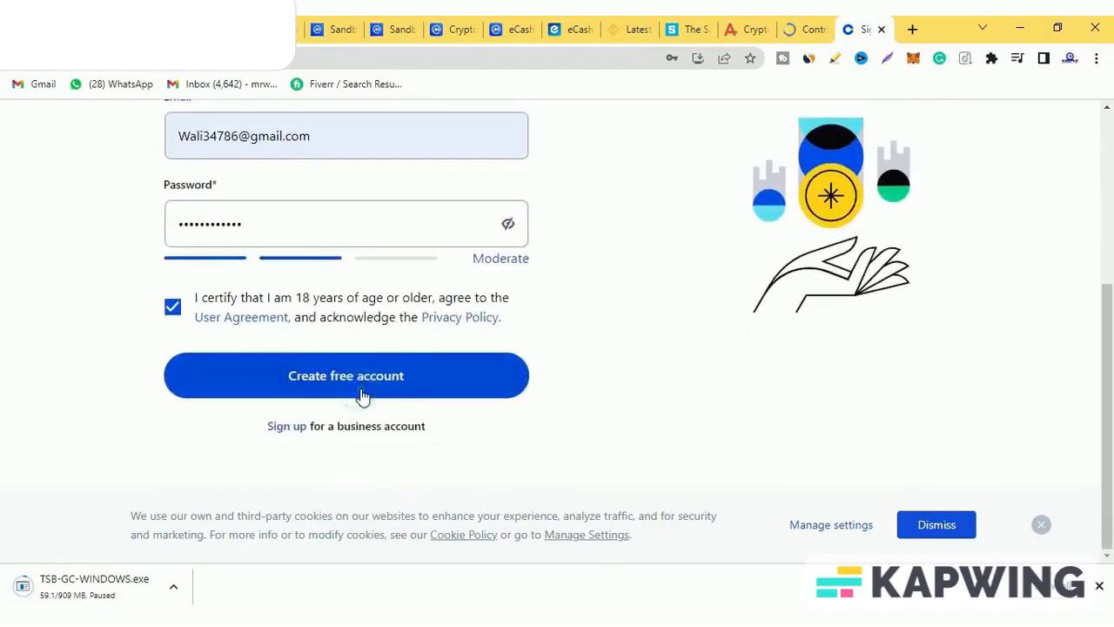
click(345, 376)
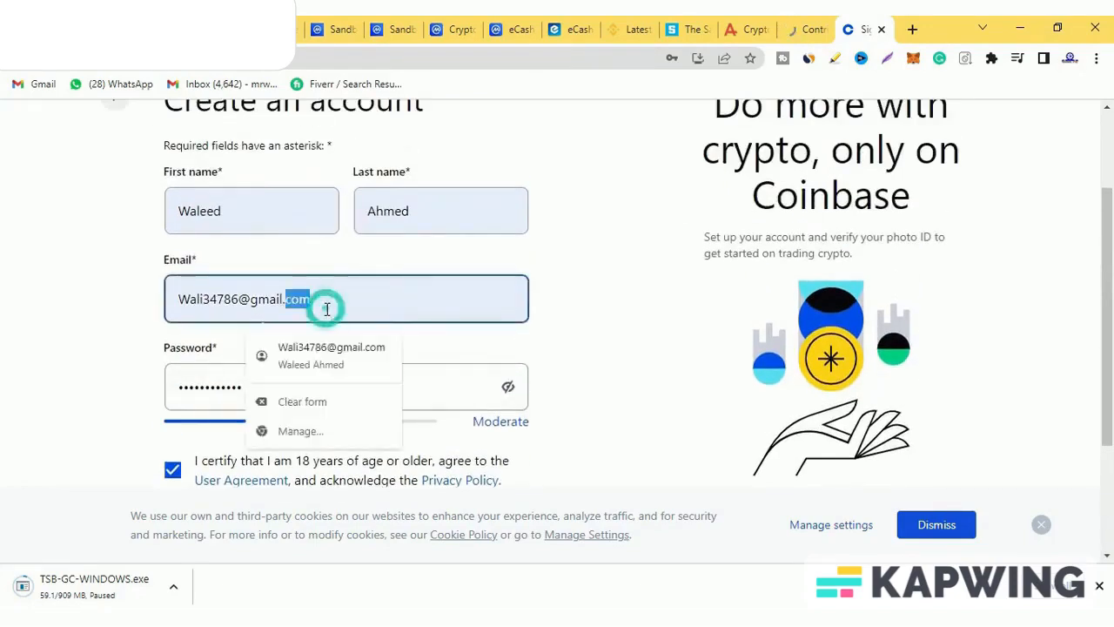
Replace the email with the saved 'mrwa' suggestion, pass the reCAPTCHA and create the free account.
text(mrwa)
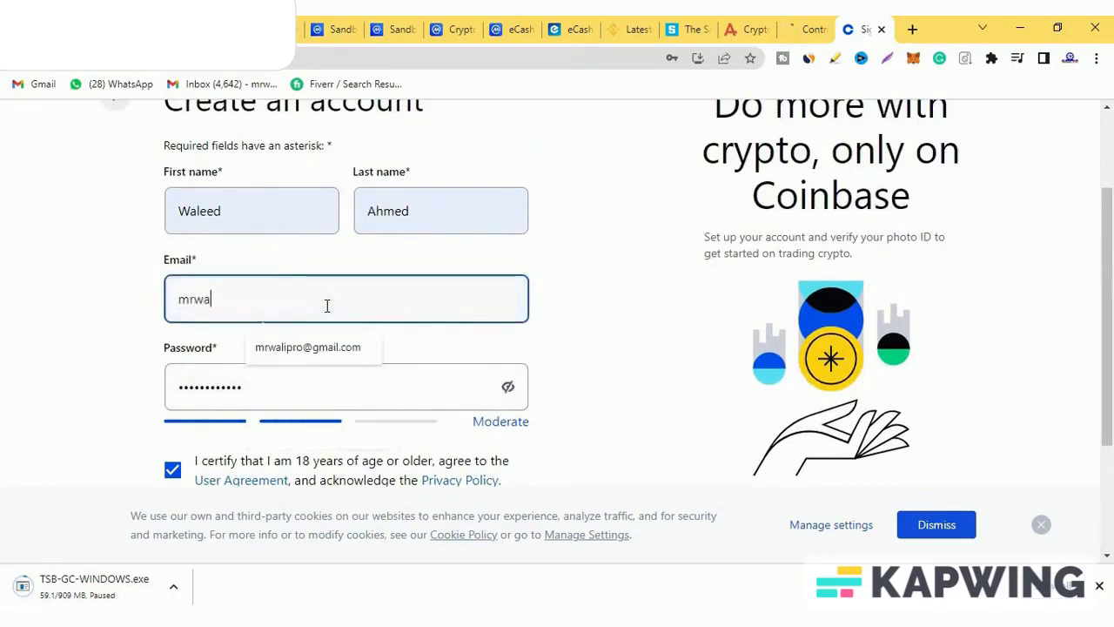
click(307, 349)
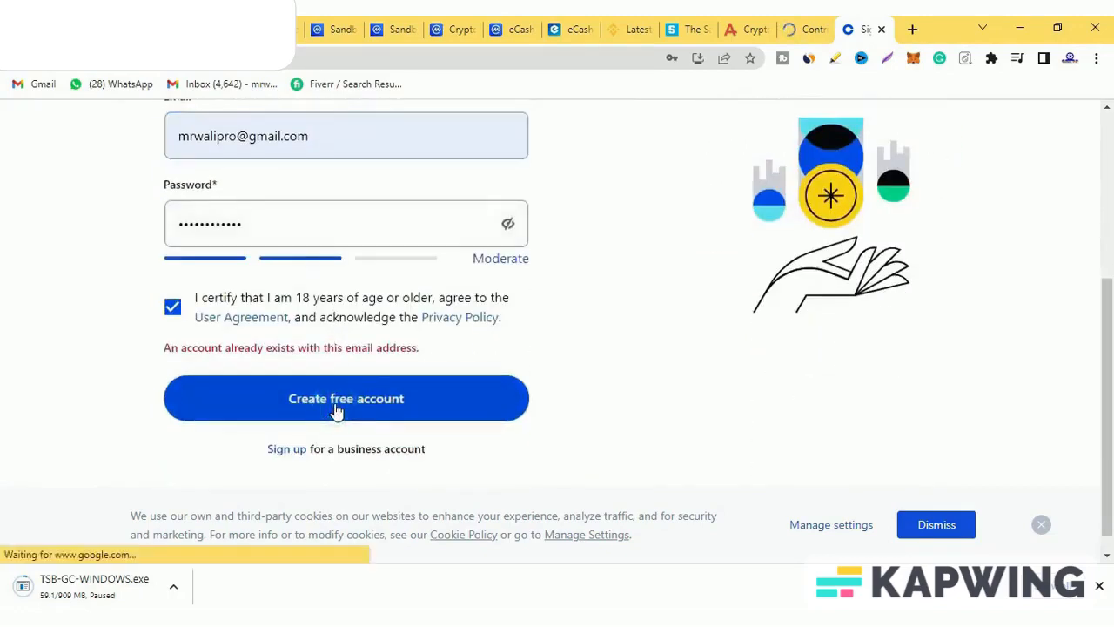
click(345, 399)
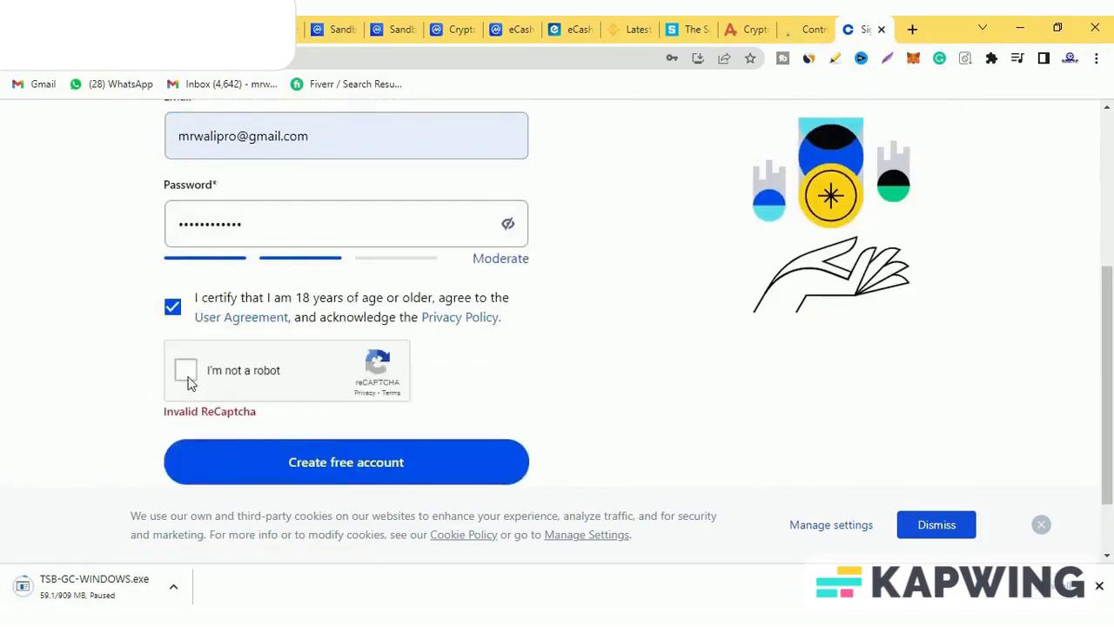
click(188, 371)
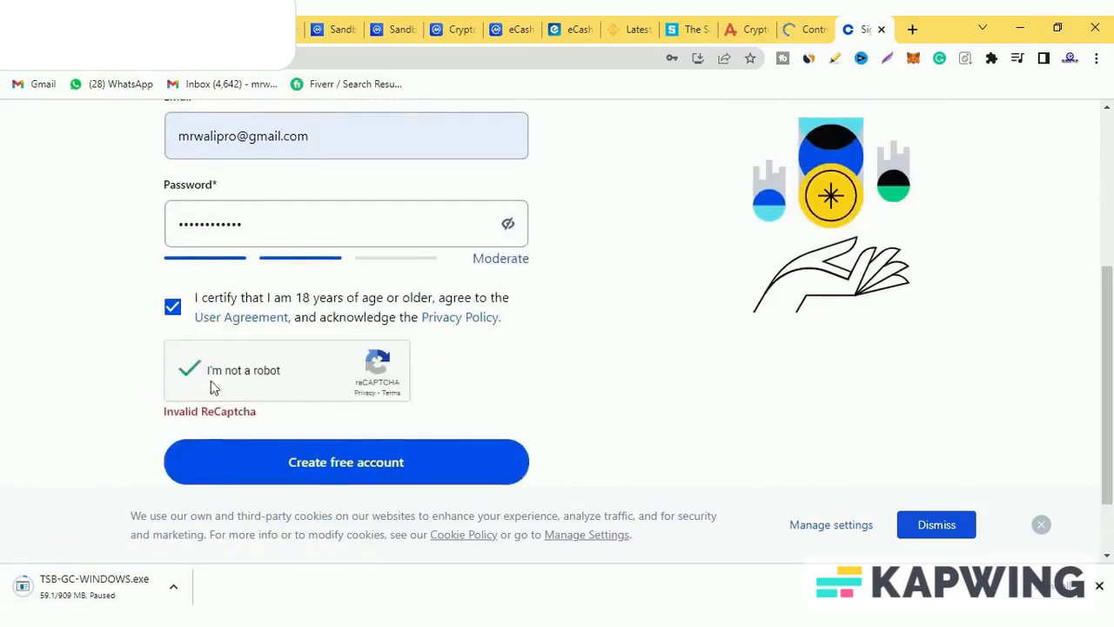
mouse_move(352, 471)
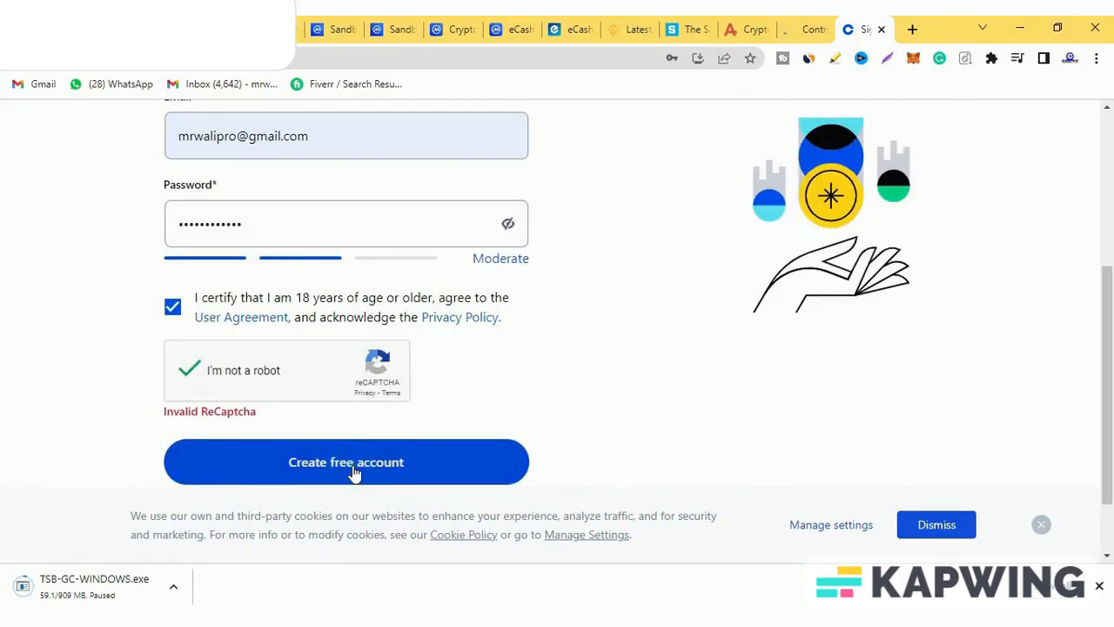
click(355, 463)
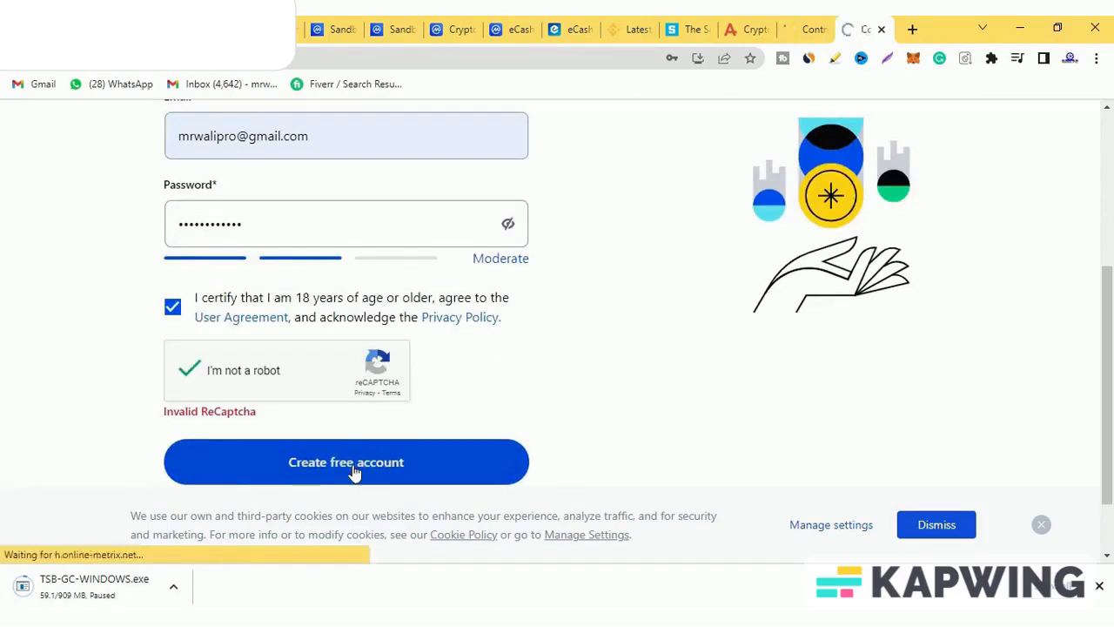
Confirm the address from Coinbase's 'Please Verify Your Email Address' message in Gmail.
click(344, 463)
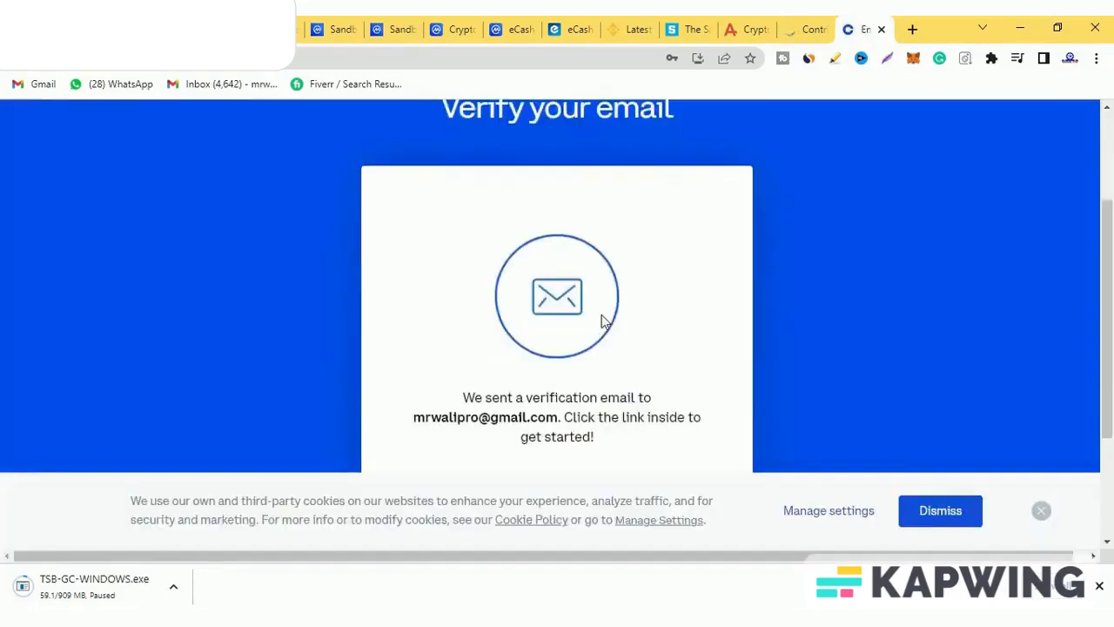
scroll(down, 3)
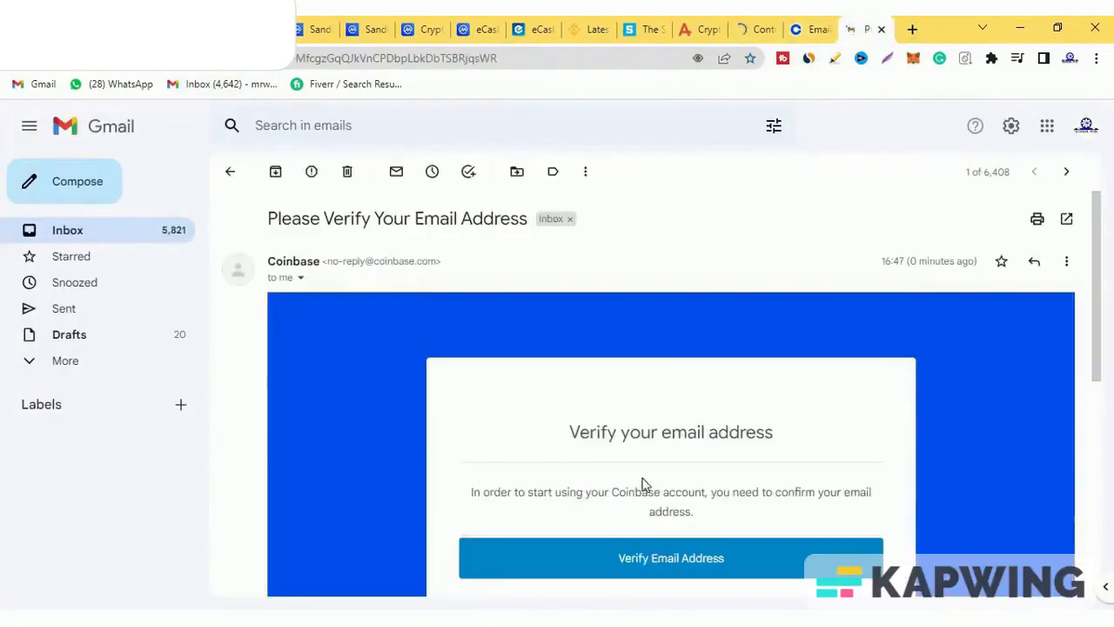
click(671, 557)
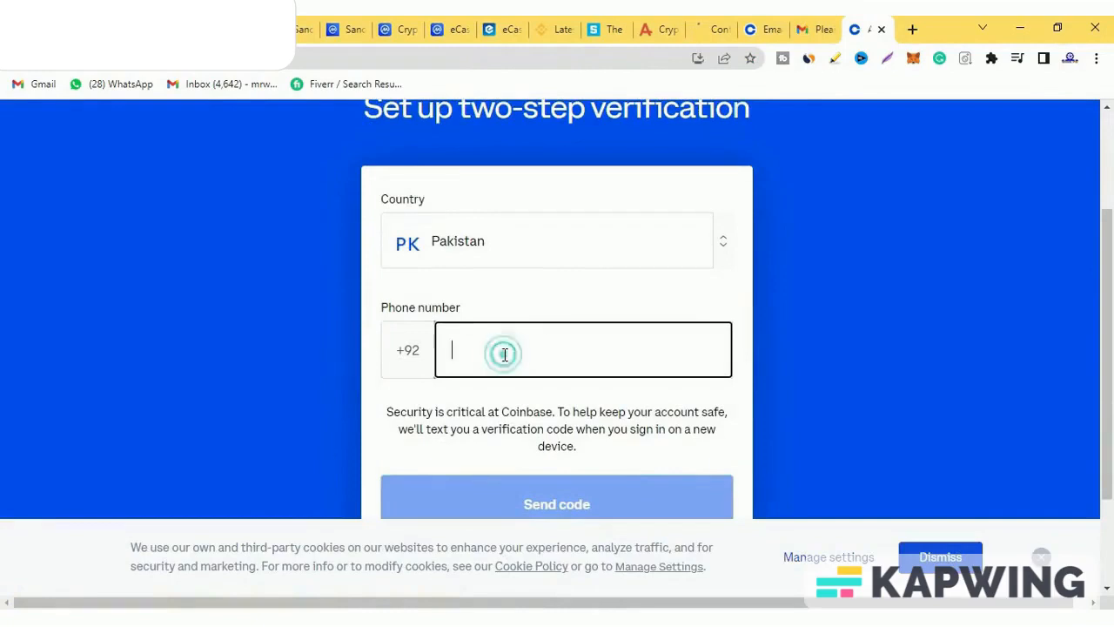
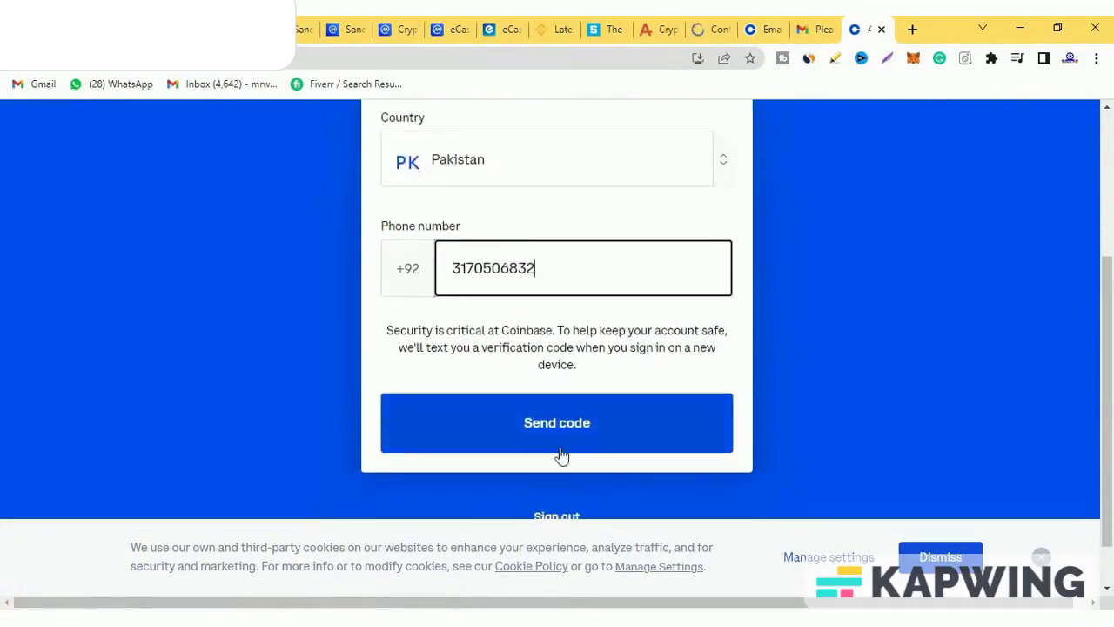
click(557, 423)
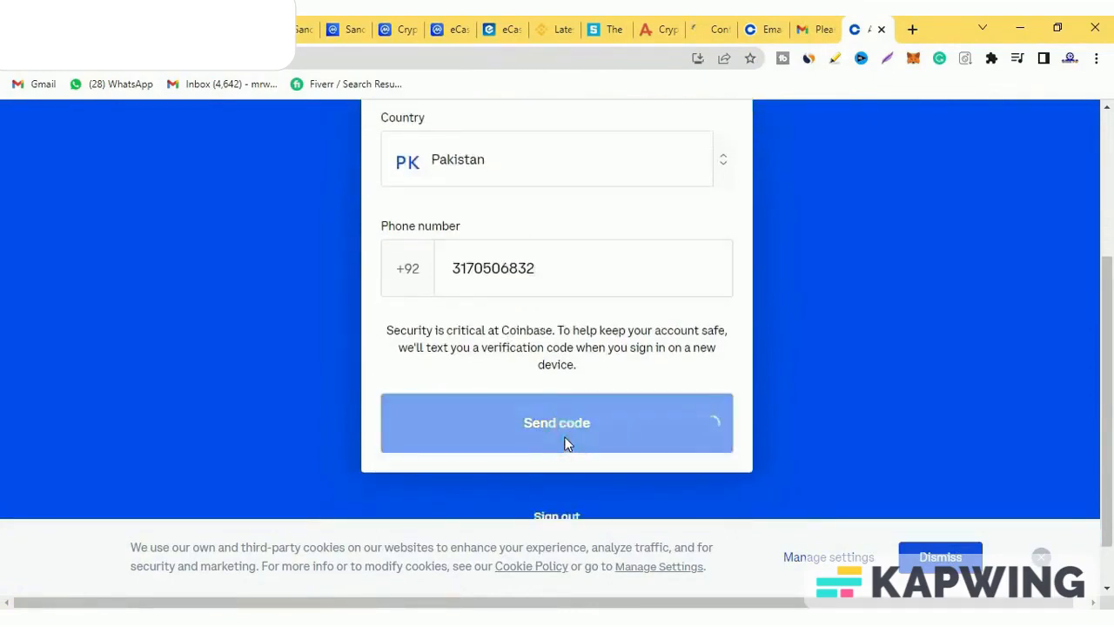
click(557, 423)
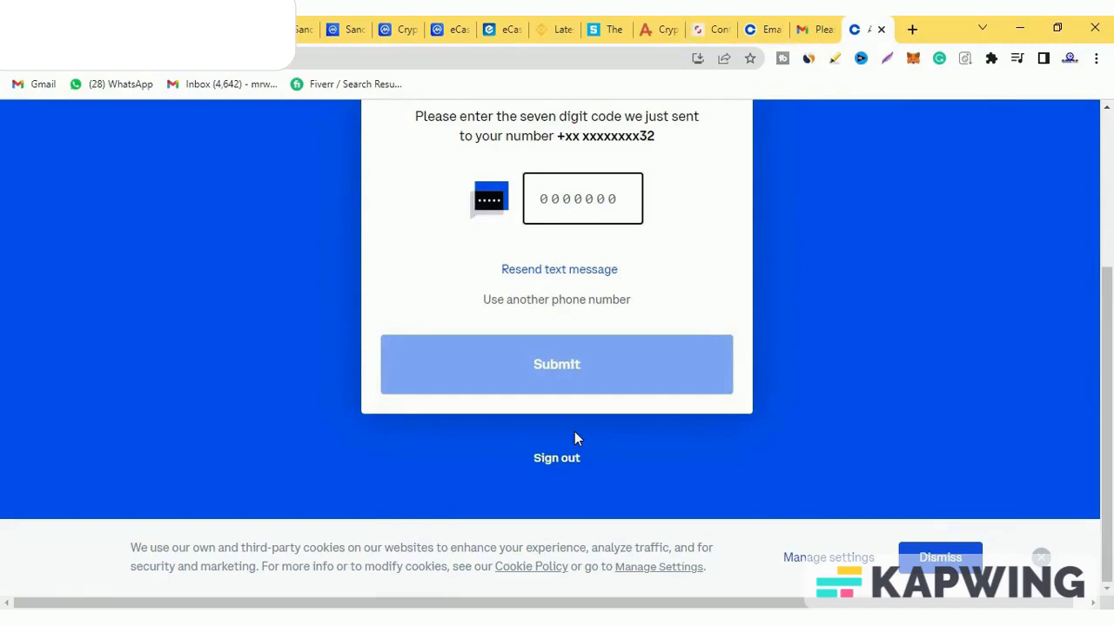
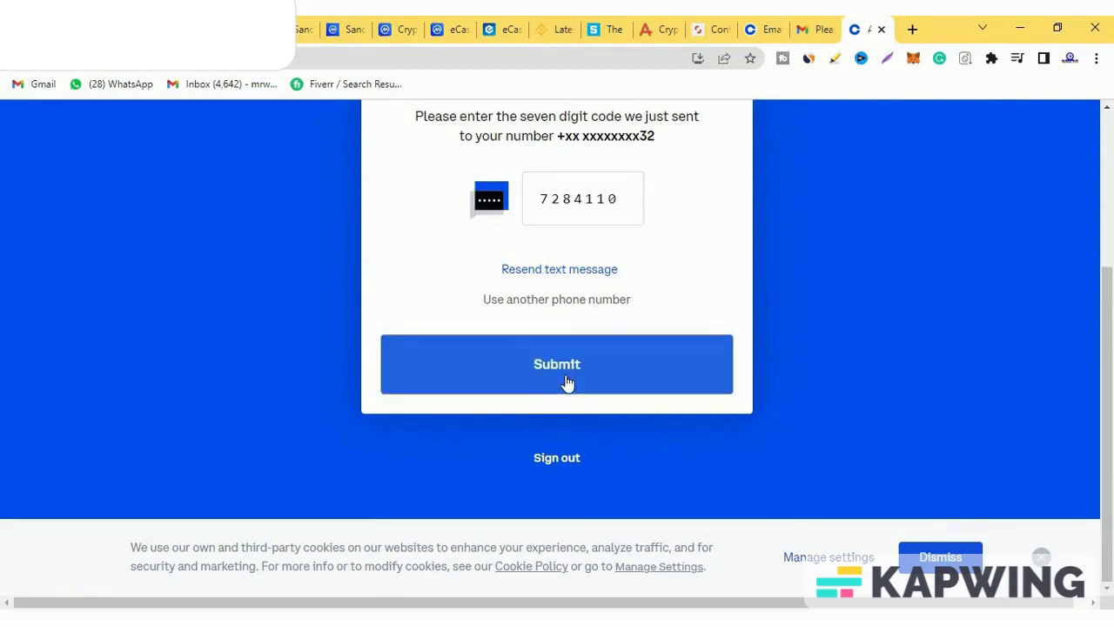
click(568, 364)
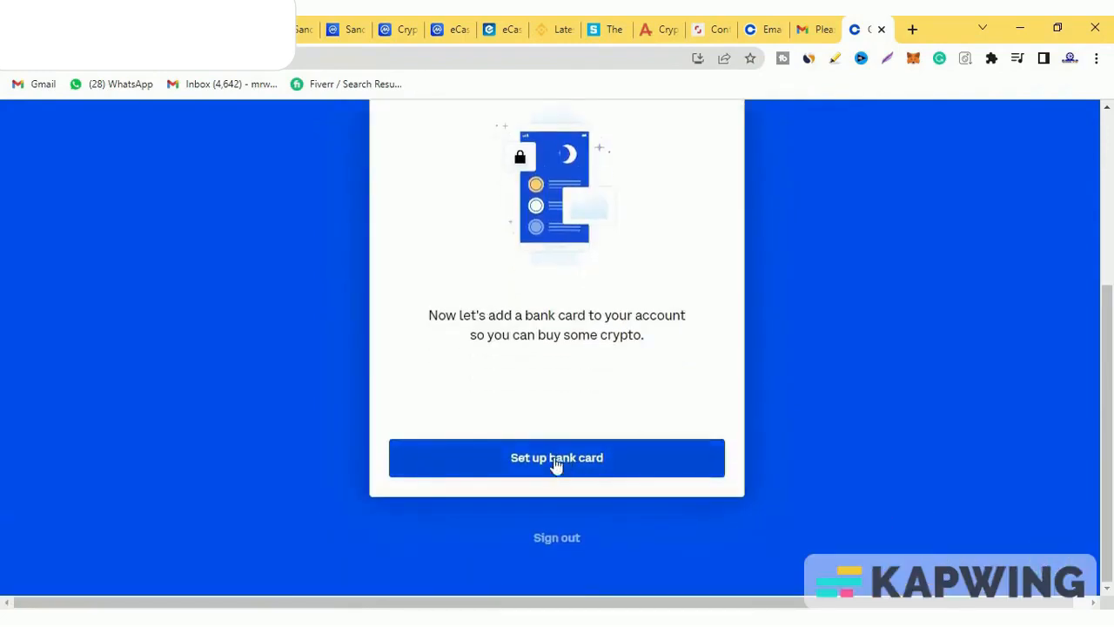
Start adding a bank card from the buy-crypto invitation.
double_click(470, 315)
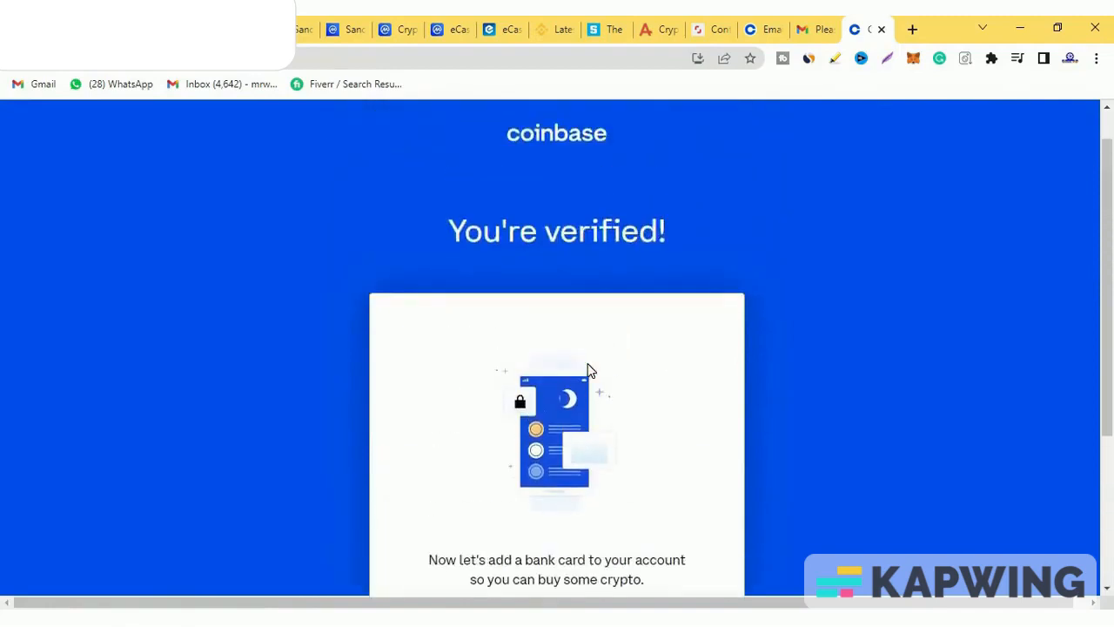
scroll(down, 3)
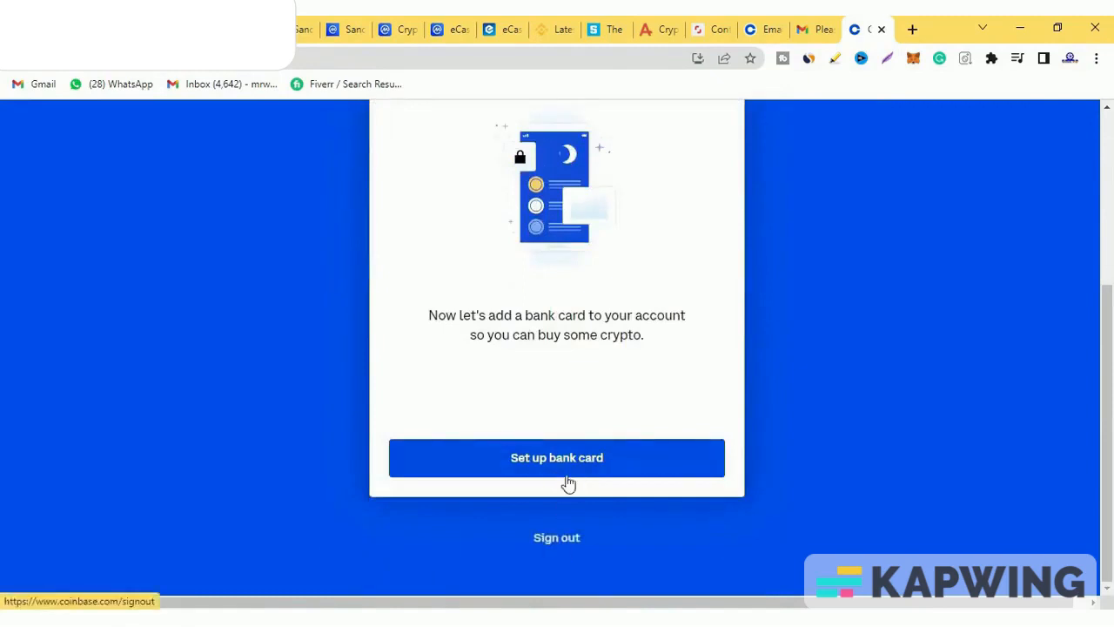
click(557, 458)
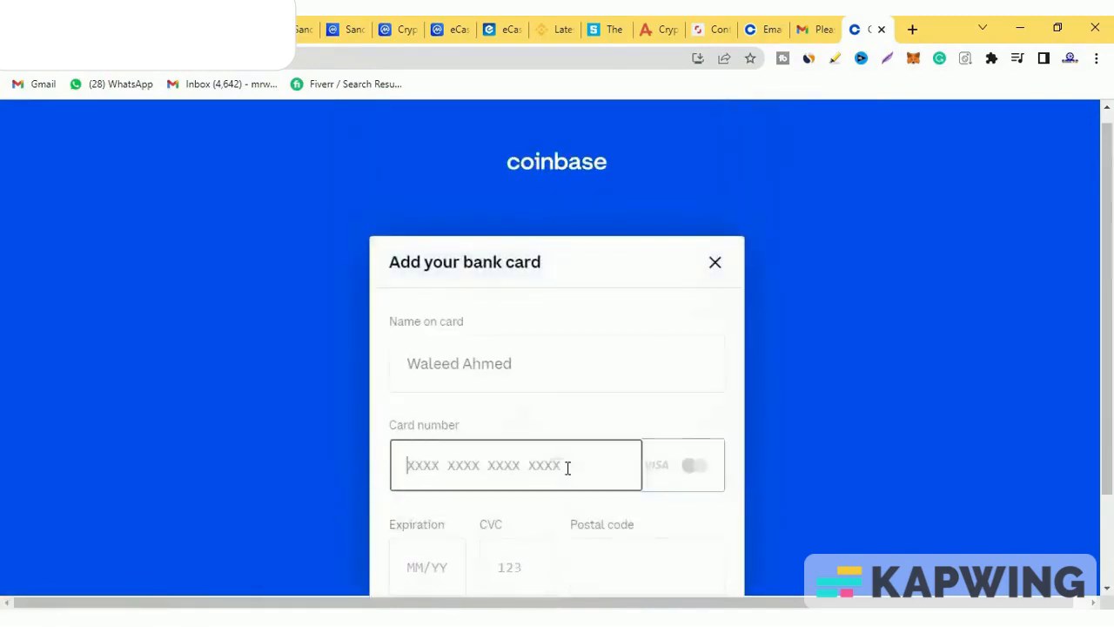
scroll(down, 3)
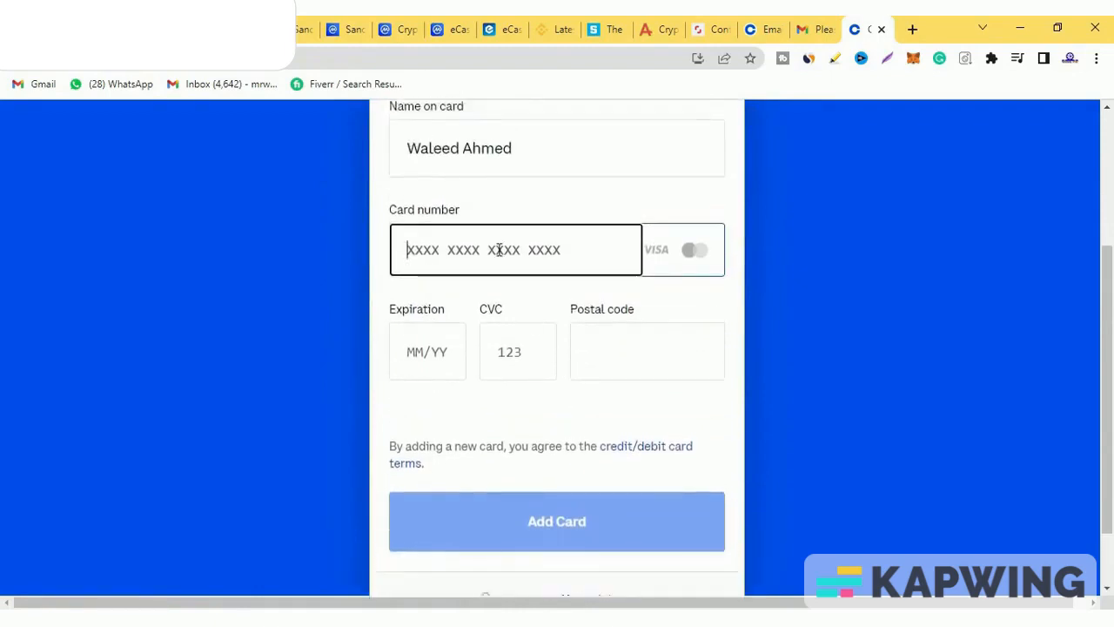
mouse_move(547, 251)
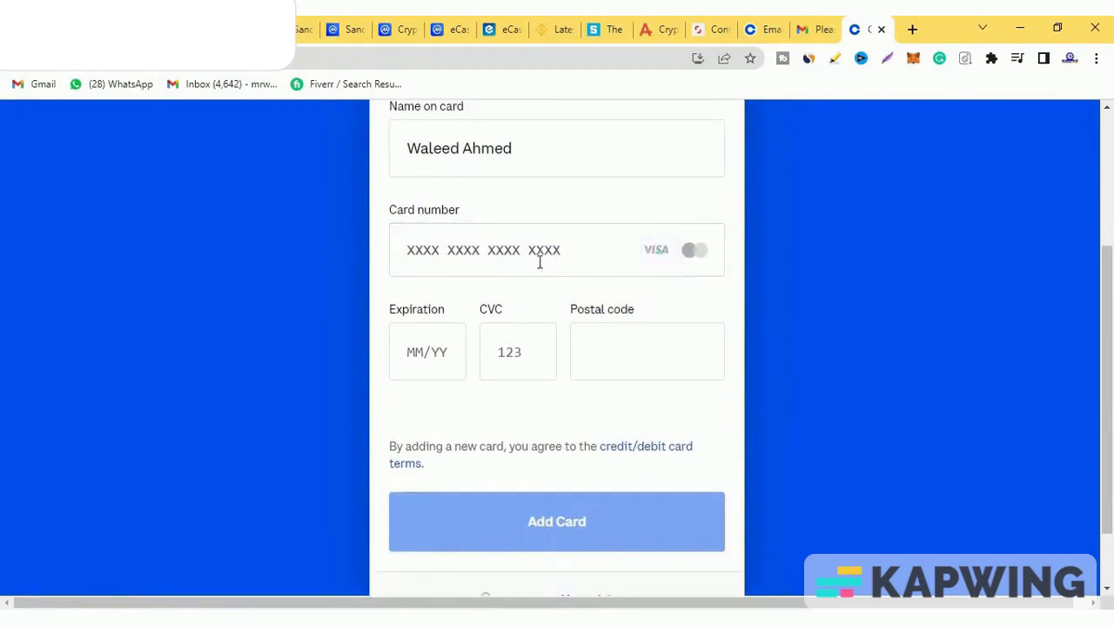
Step through the card number, expiration, CVC and postal code fields leaving them blank.
click(539, 251)
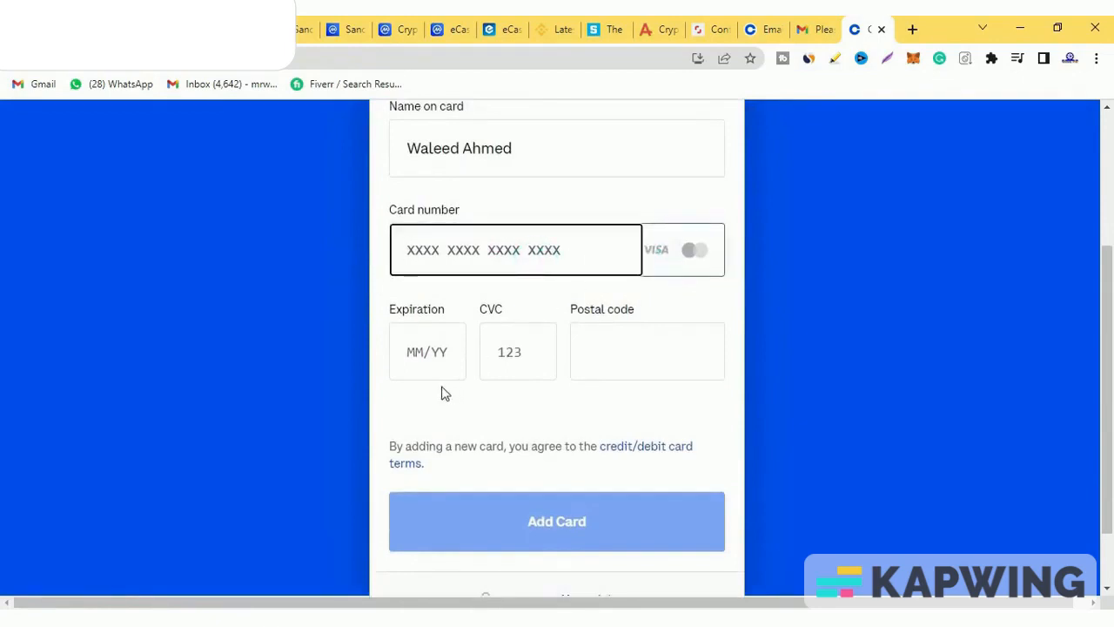
click(427, 352)
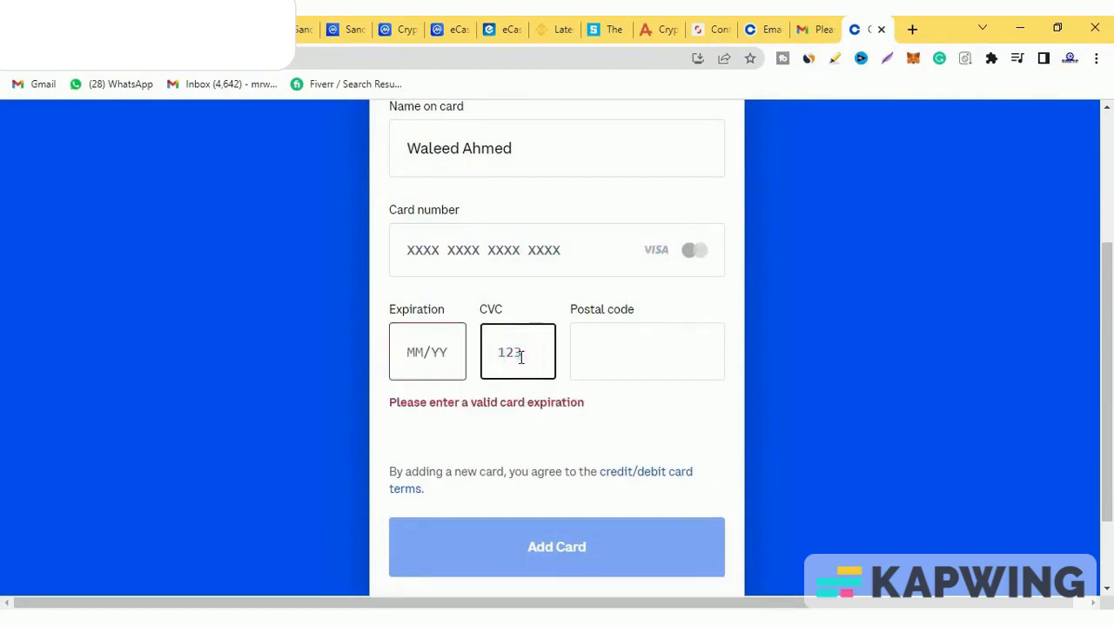
click(647, 351)
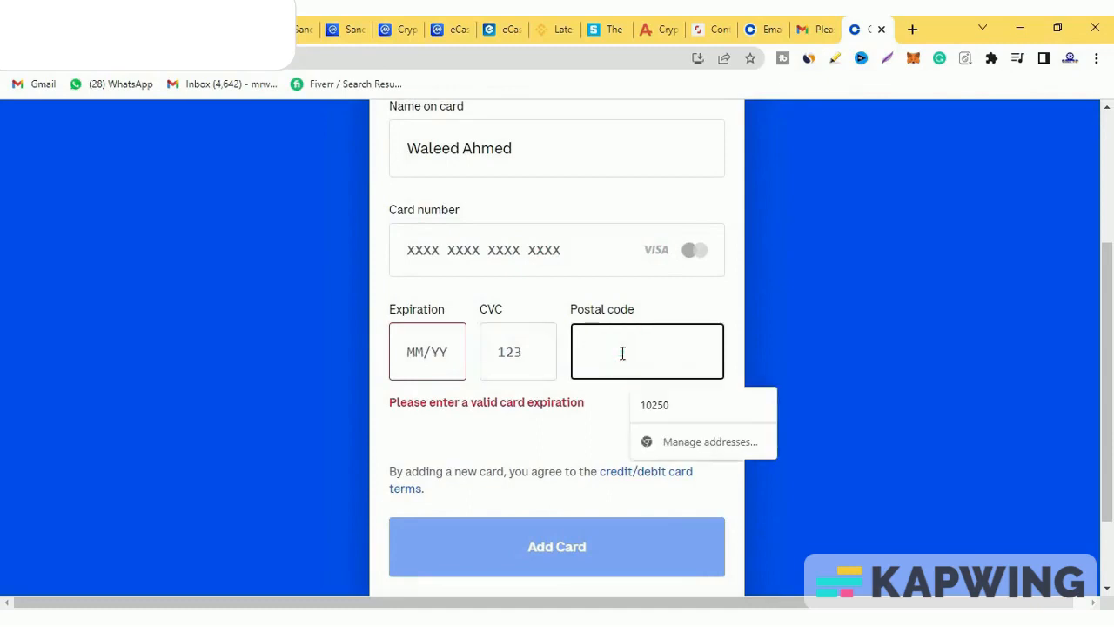
click(581, 547)
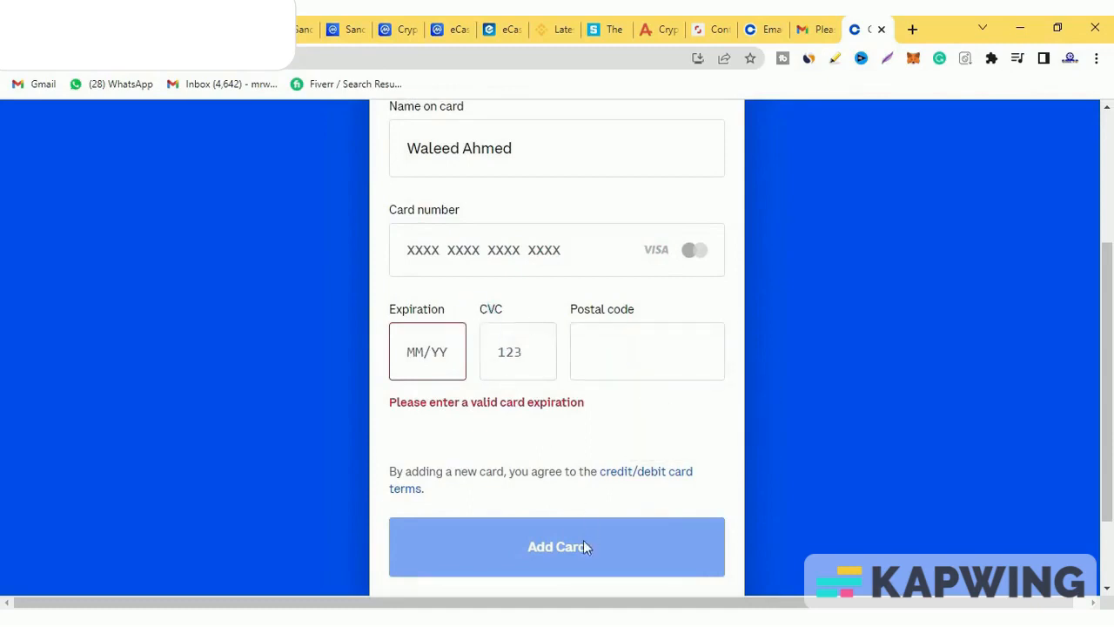
scroll(down, 3)
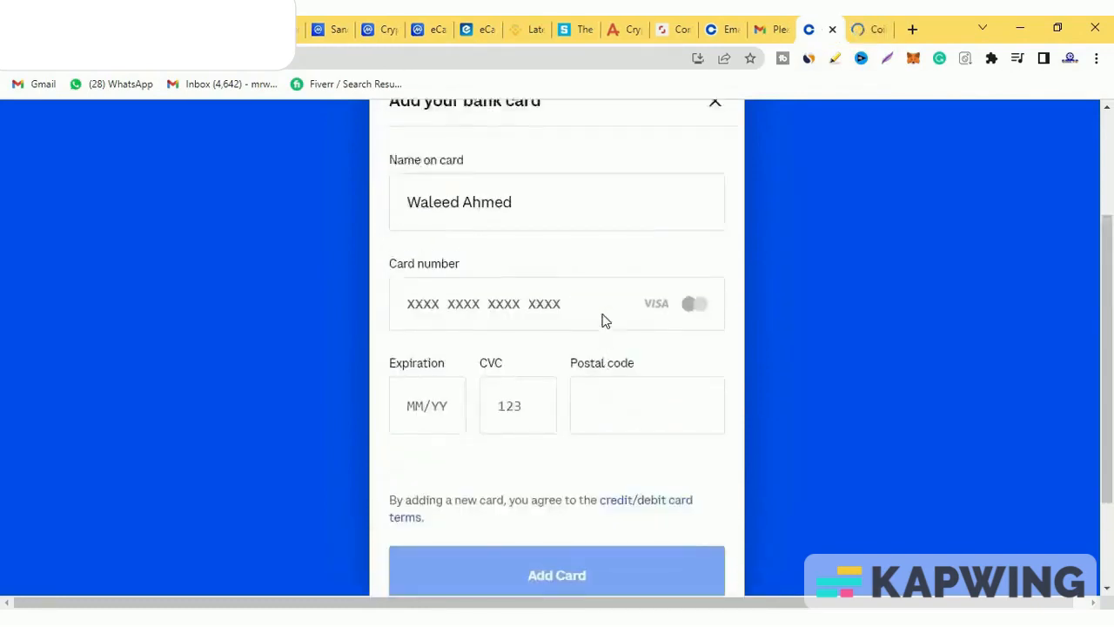
Skip the card and crypto transfer offers, then reach Settings from the profile menu.
click(713, 101)
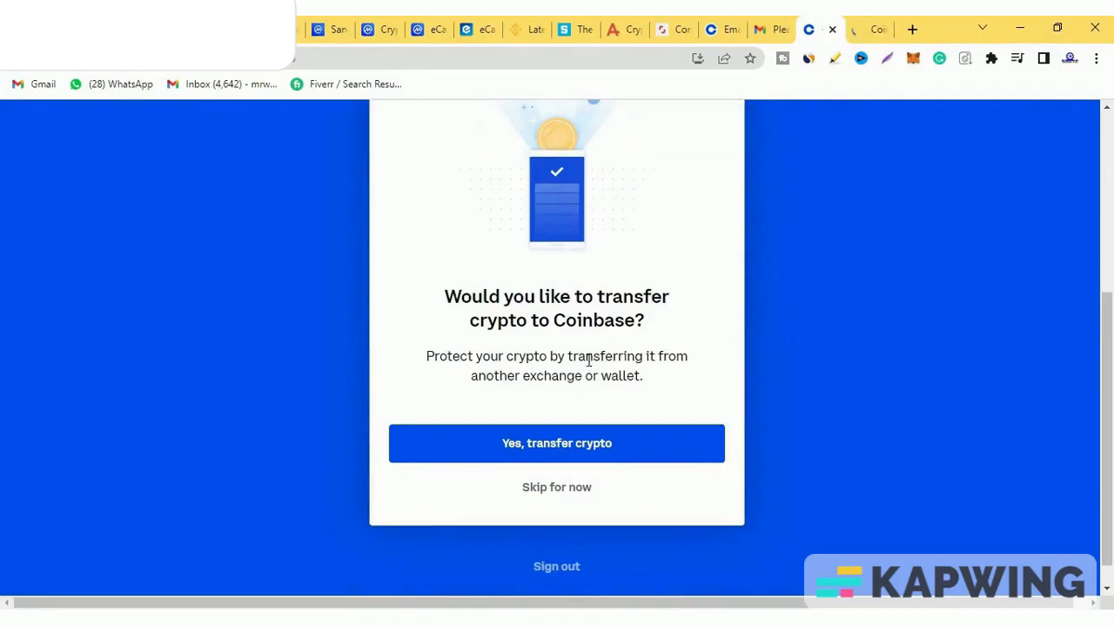
mouse_move(571, 503)
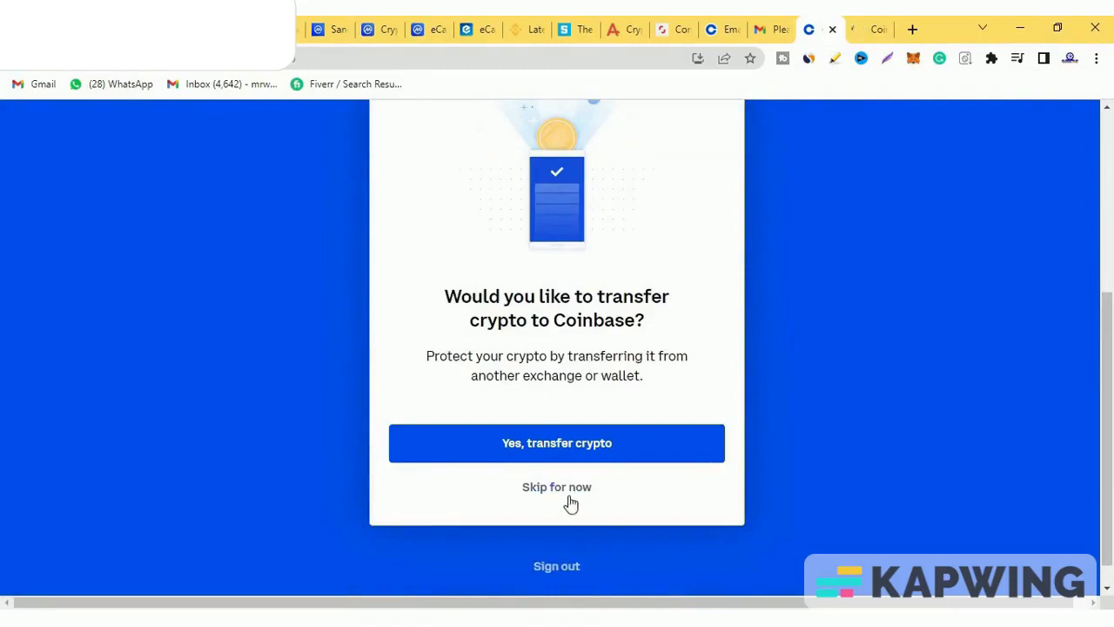
click(557, 487)
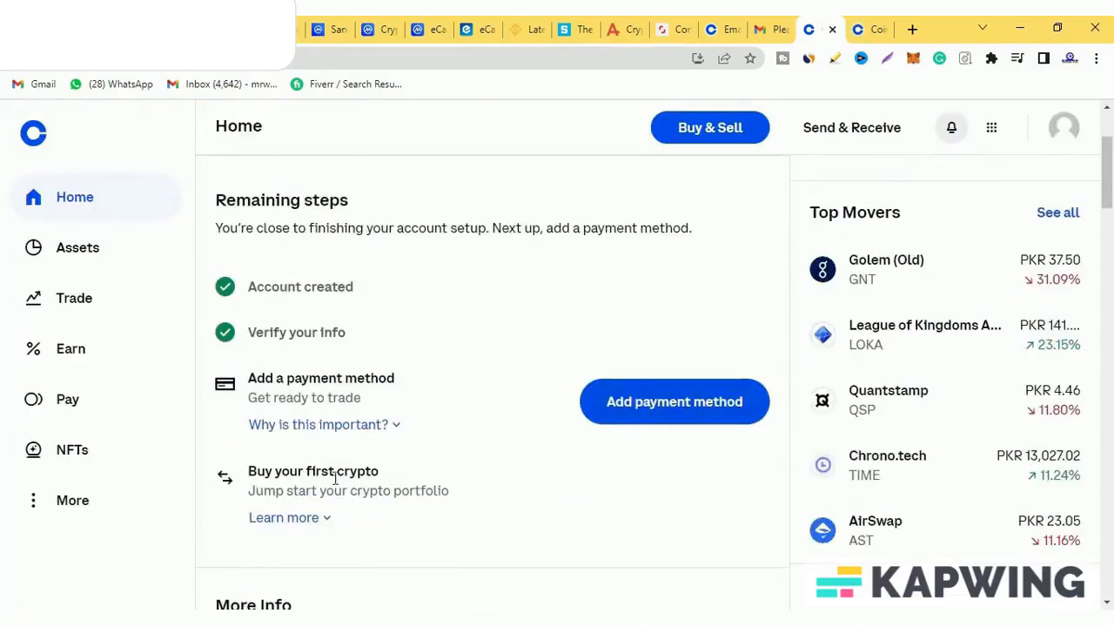
scroll(down, 3)
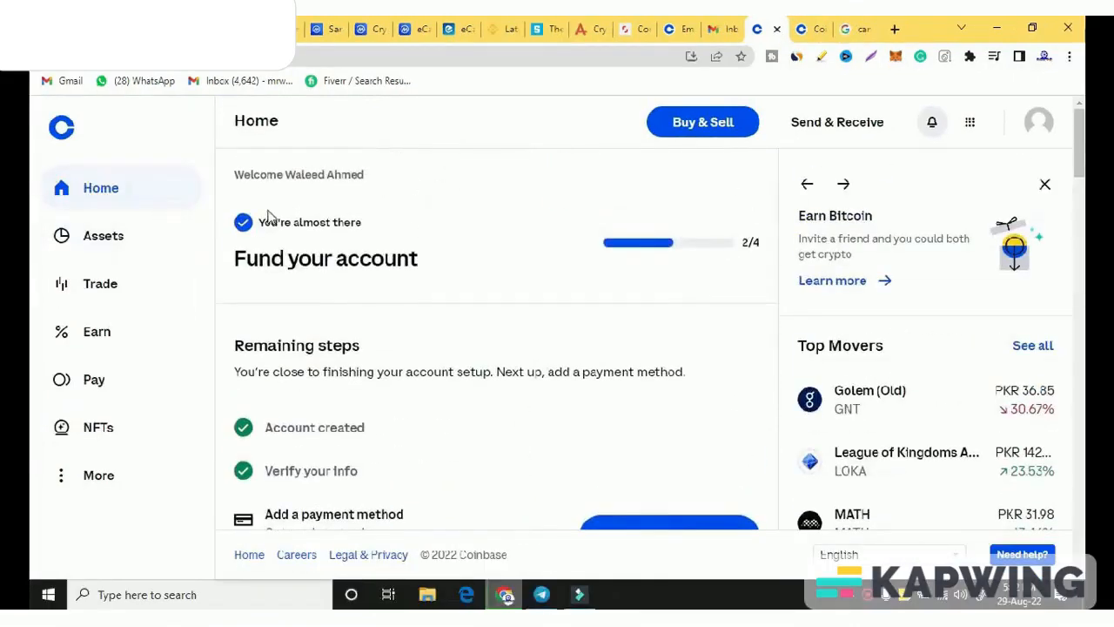
click(1038, 122)
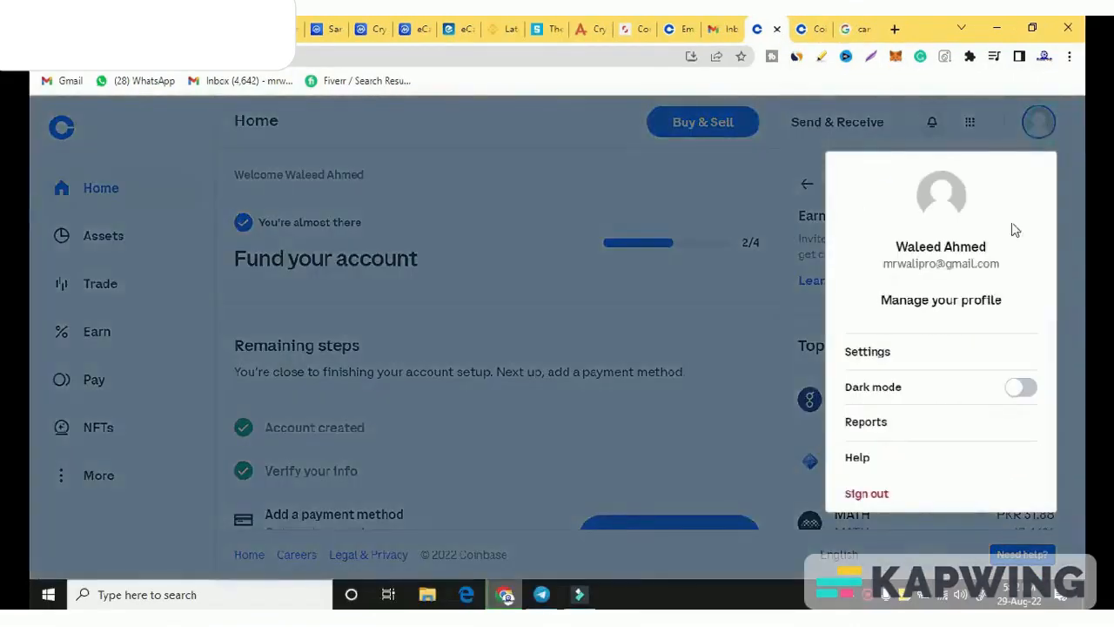
click(867, 352)
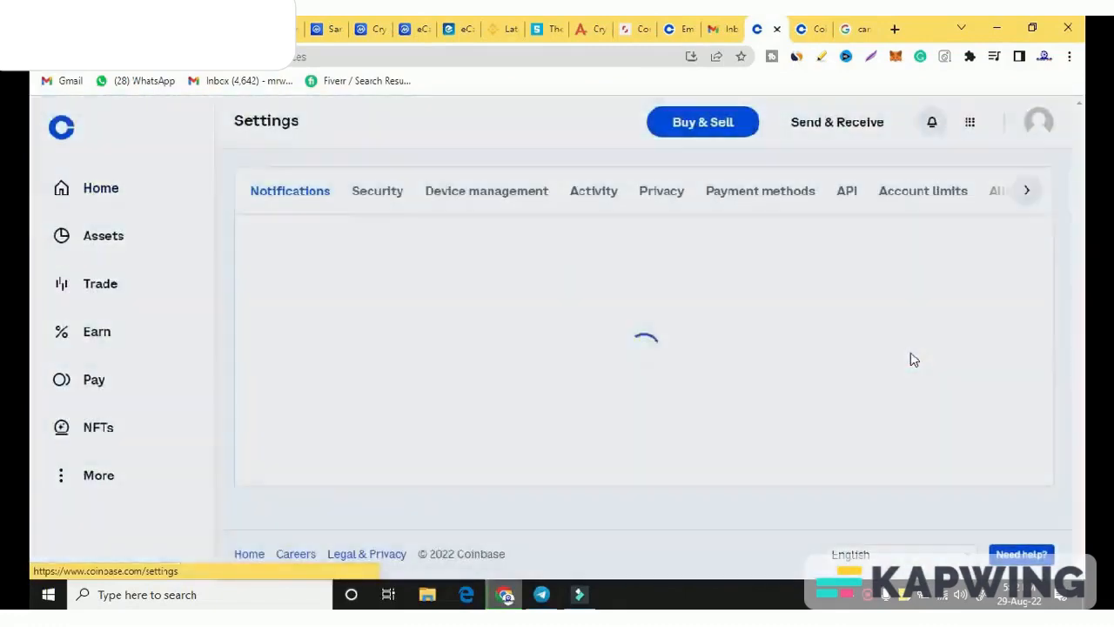
click(1025, 190)
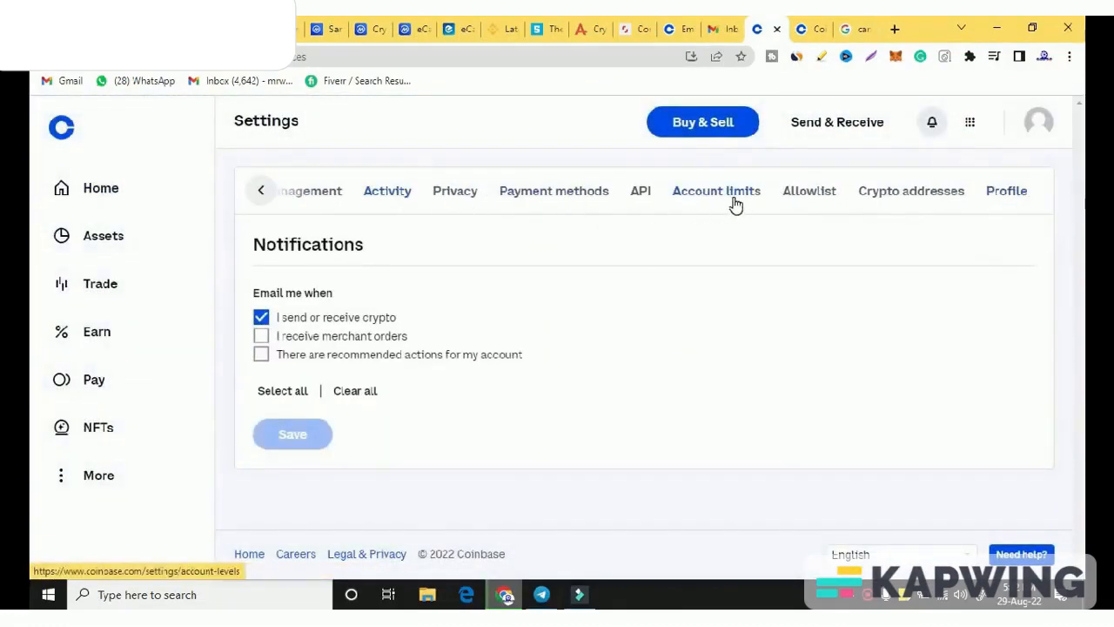
View Account limits showing Level 1 verified and Level 2 still unverified.
click(716, 190)
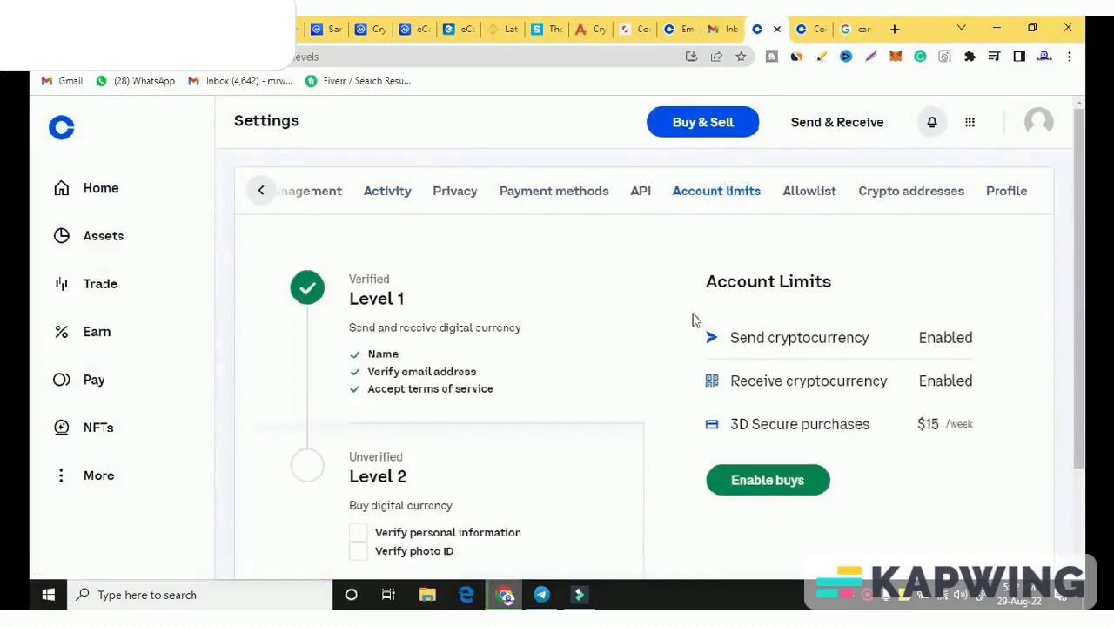
scroll(down, 3)
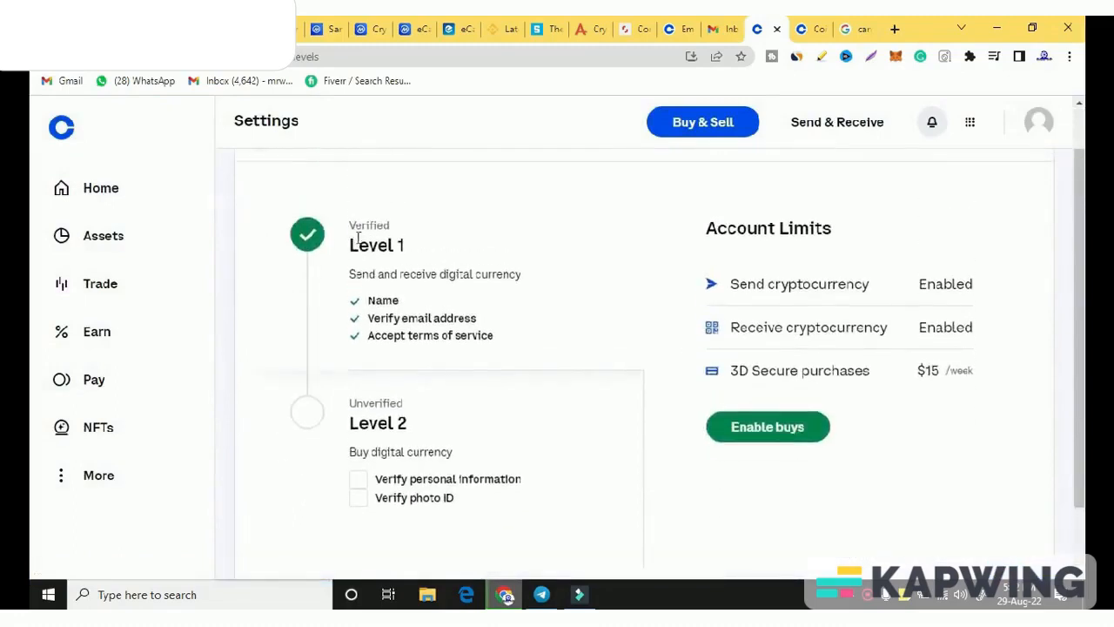
mouse_move(379, 439)
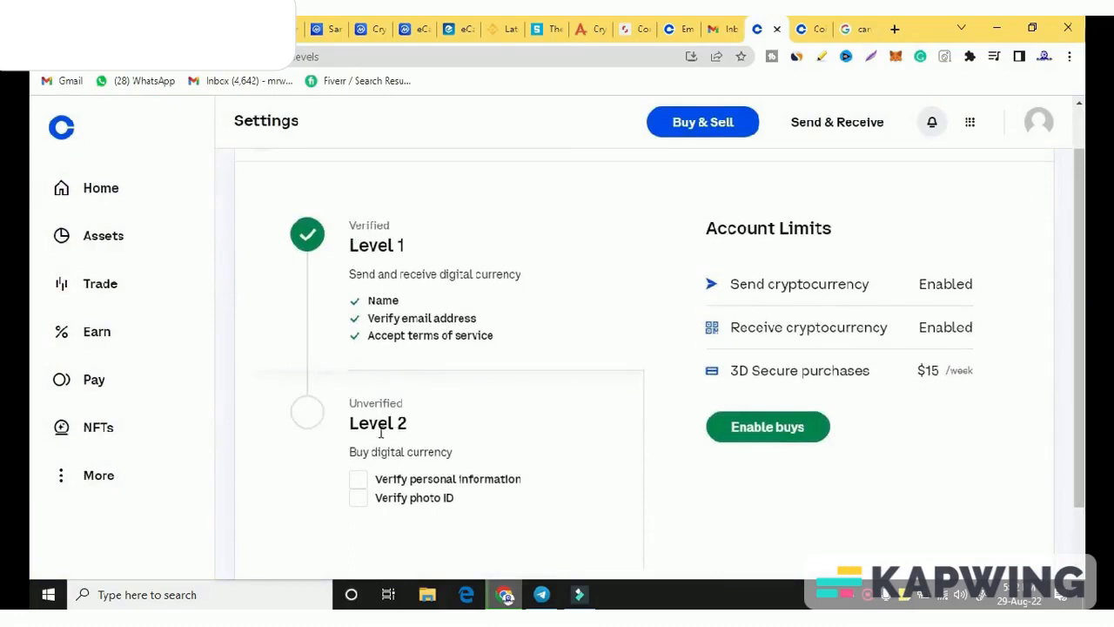
mouse_move(362, 487)
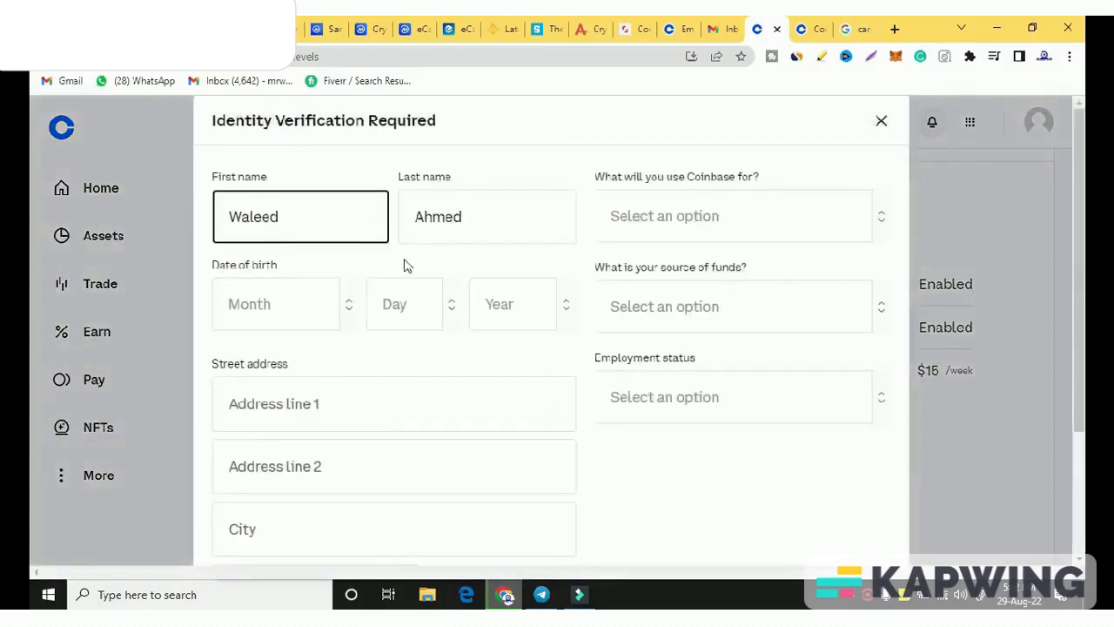
Enter the birth date with day 22 and the address with city Mirpur and postal code 10250.
click(275, 303)
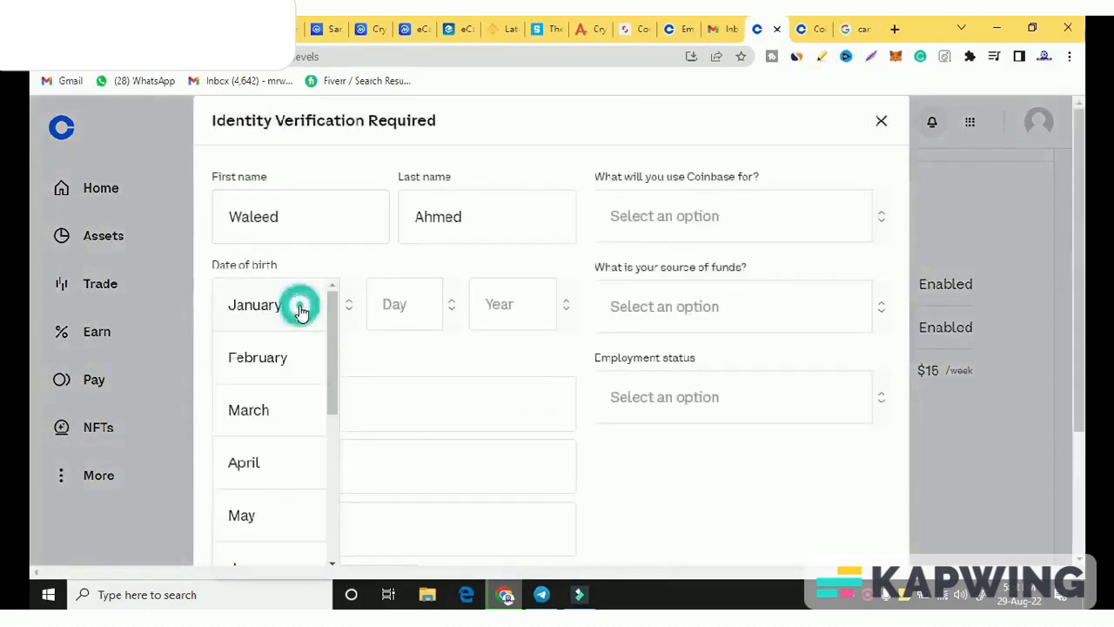
scroll(down, 3)
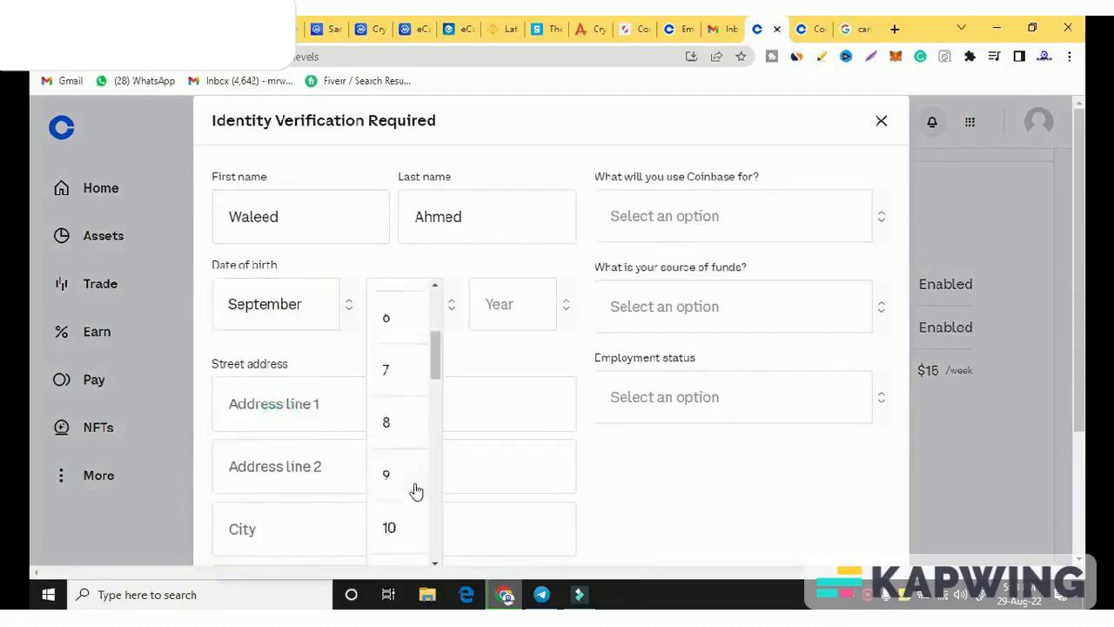
scroll(down, 3)
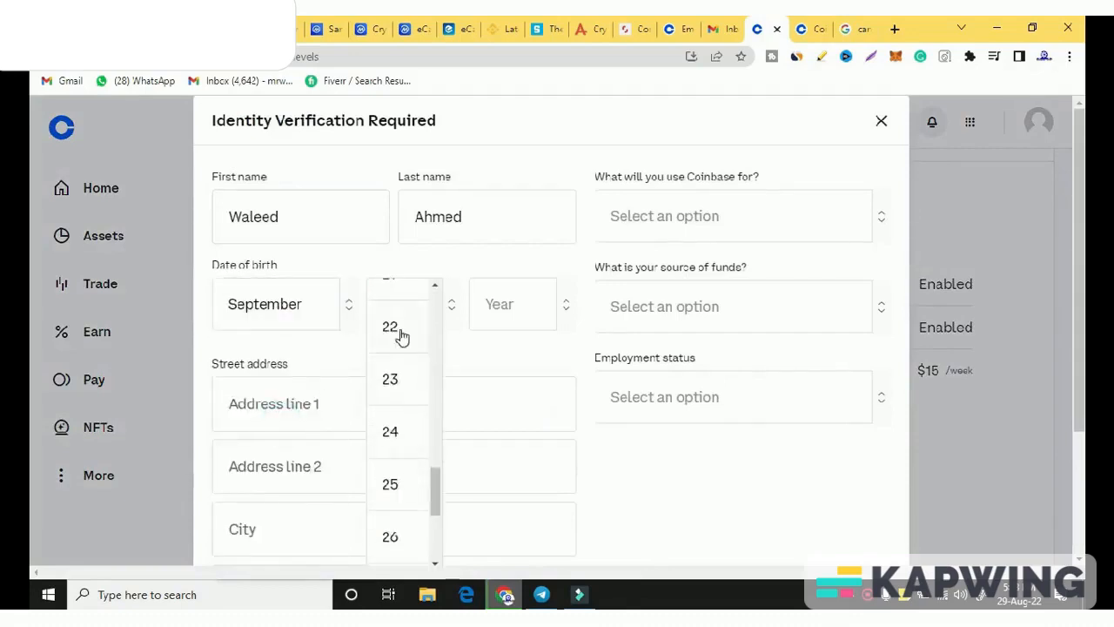
click(389, 327)
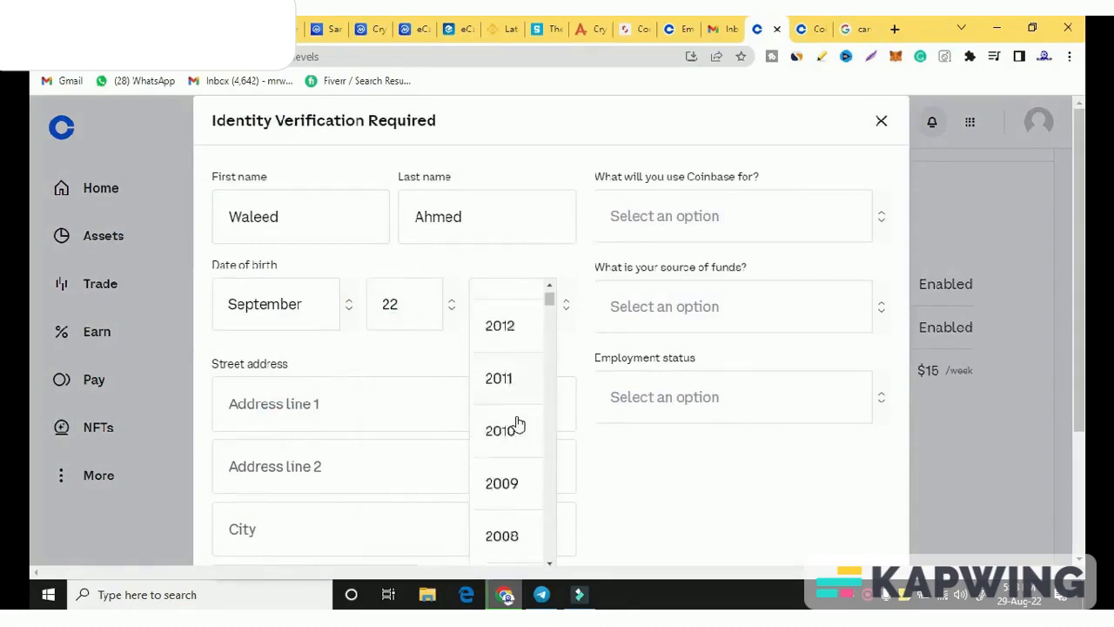
scroll(down, 3)
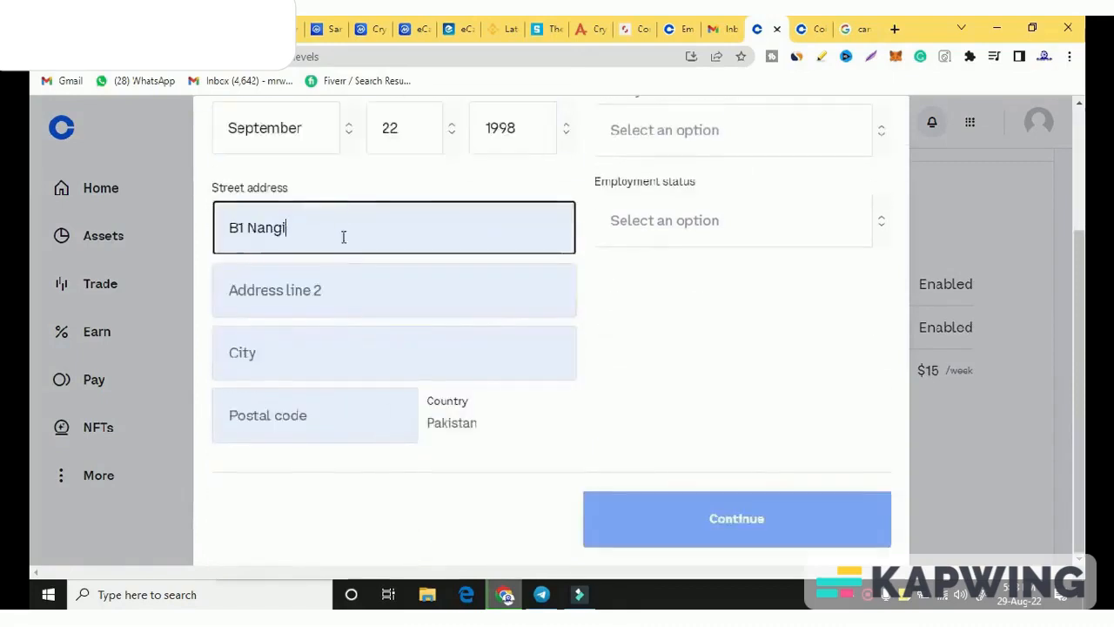
text(Mirpur)
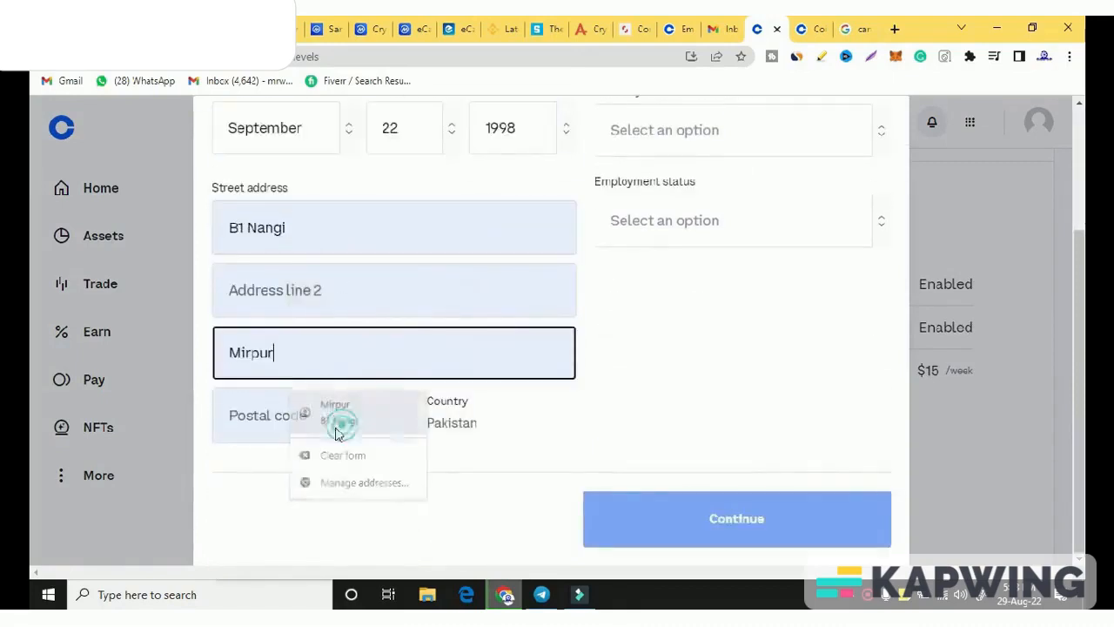
text(10250)
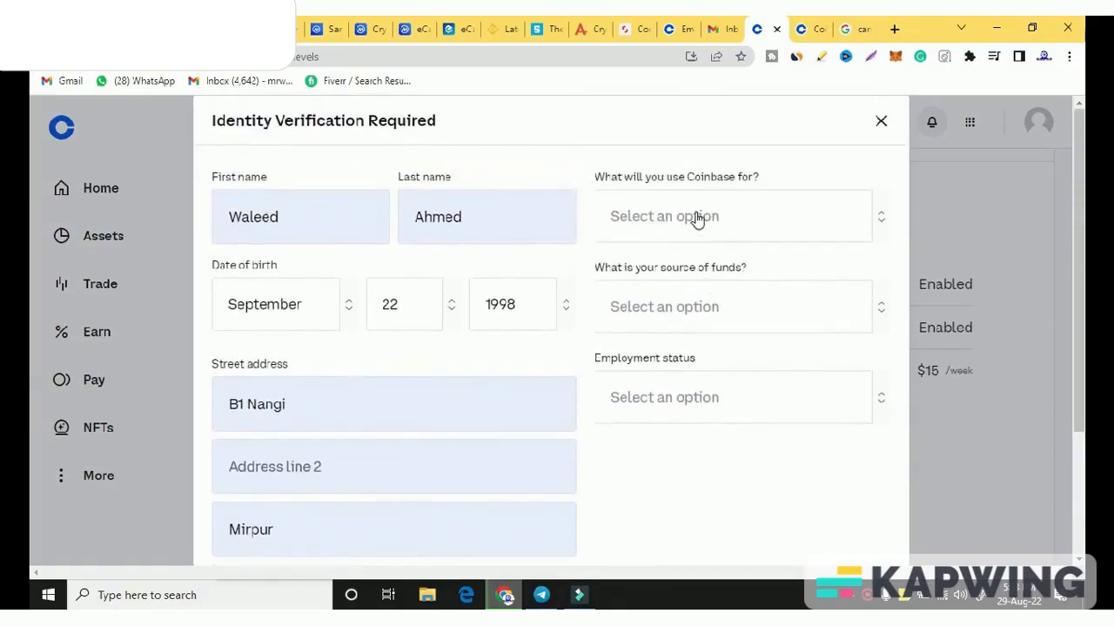
Set Trading on Coinbase as purpose, Occupation as fund source and Self Employed status.
click(734, 216)
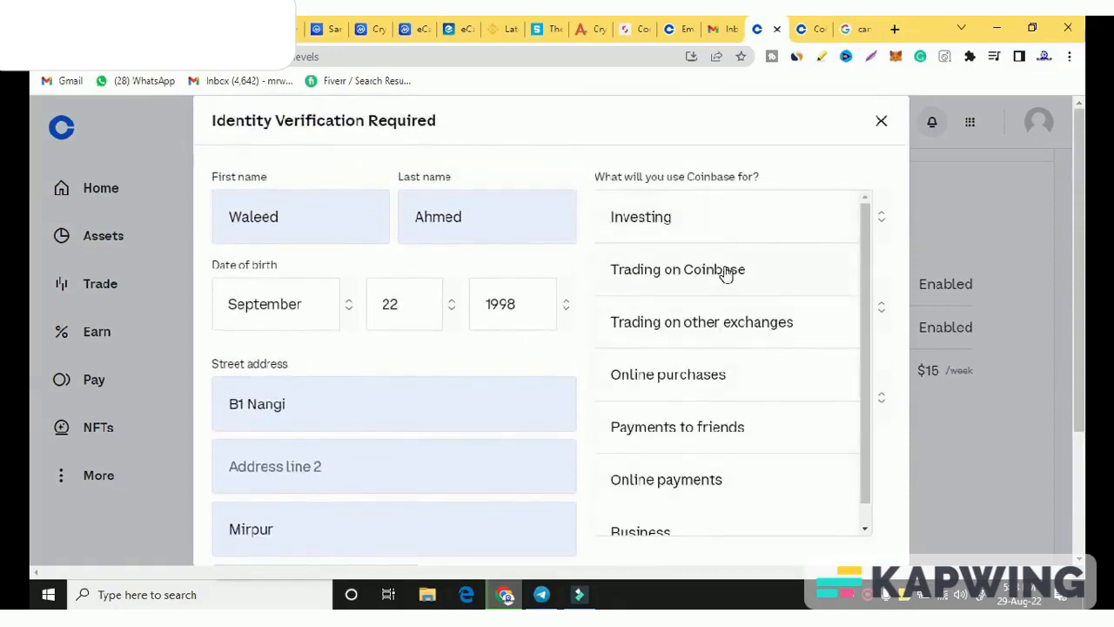
mouse_move(722, 423)
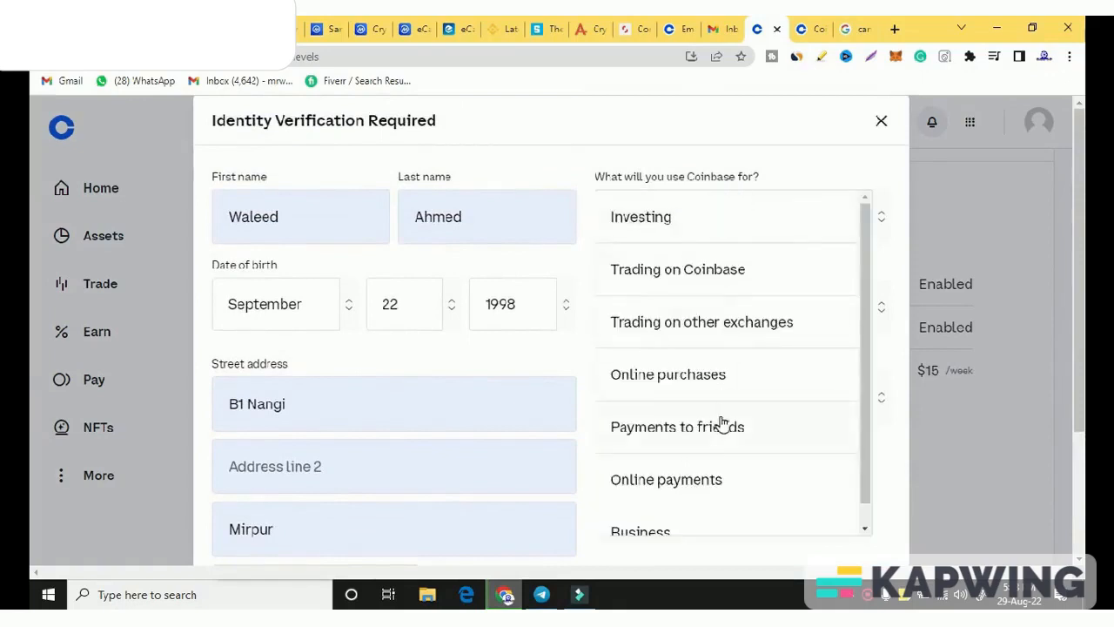
mouse_move(717, 288)
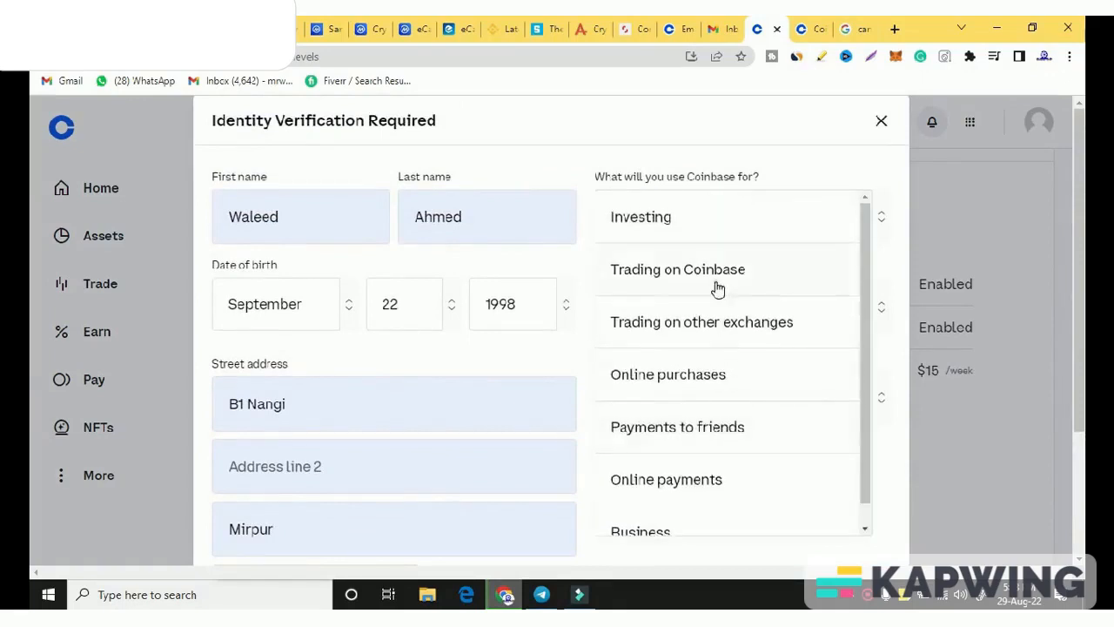
click(677, 268)
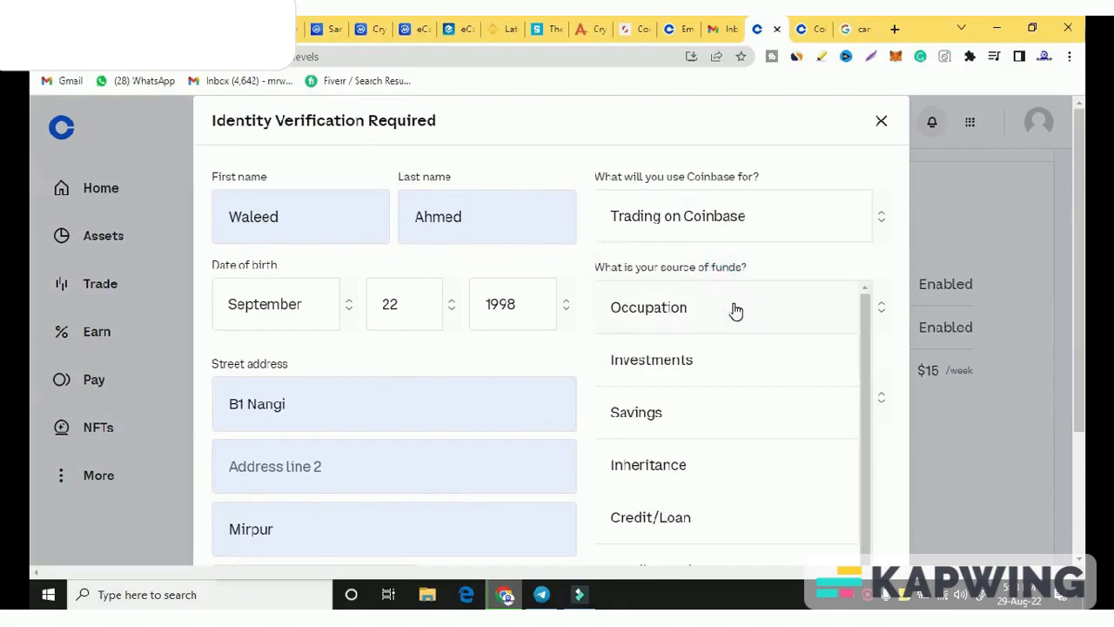
scroll(down, 3)
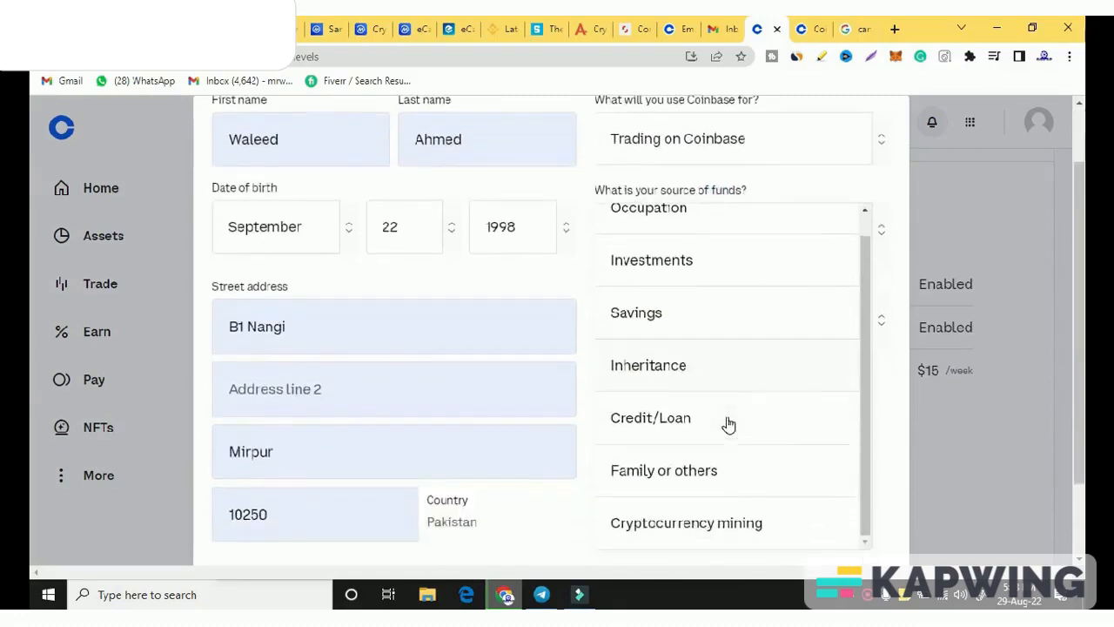
mouse_move(713, 479)
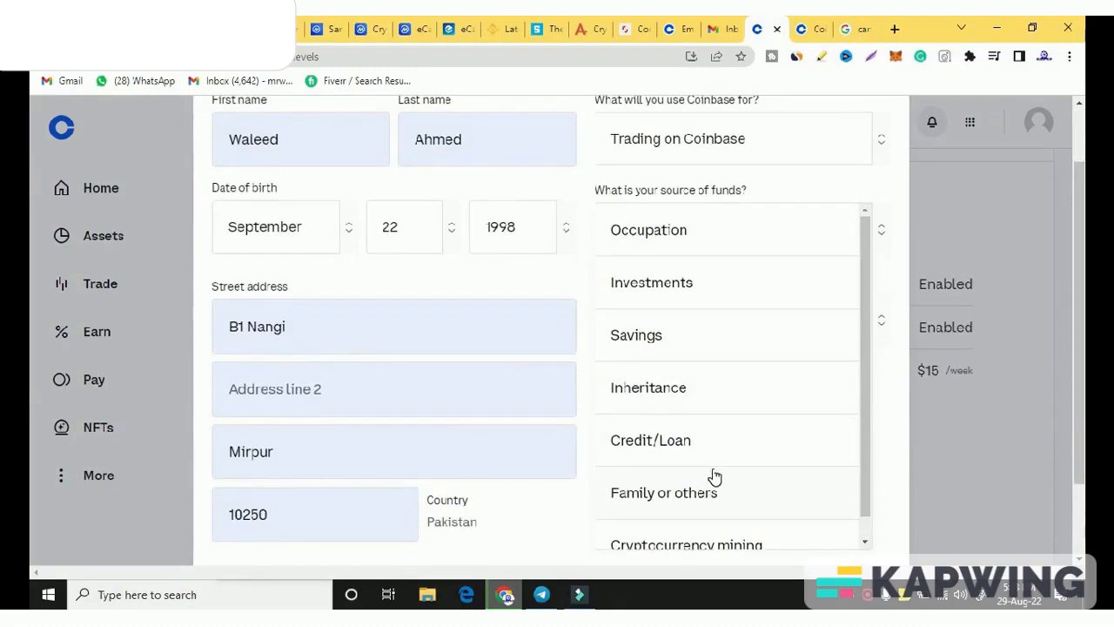
scroll(down, 3)
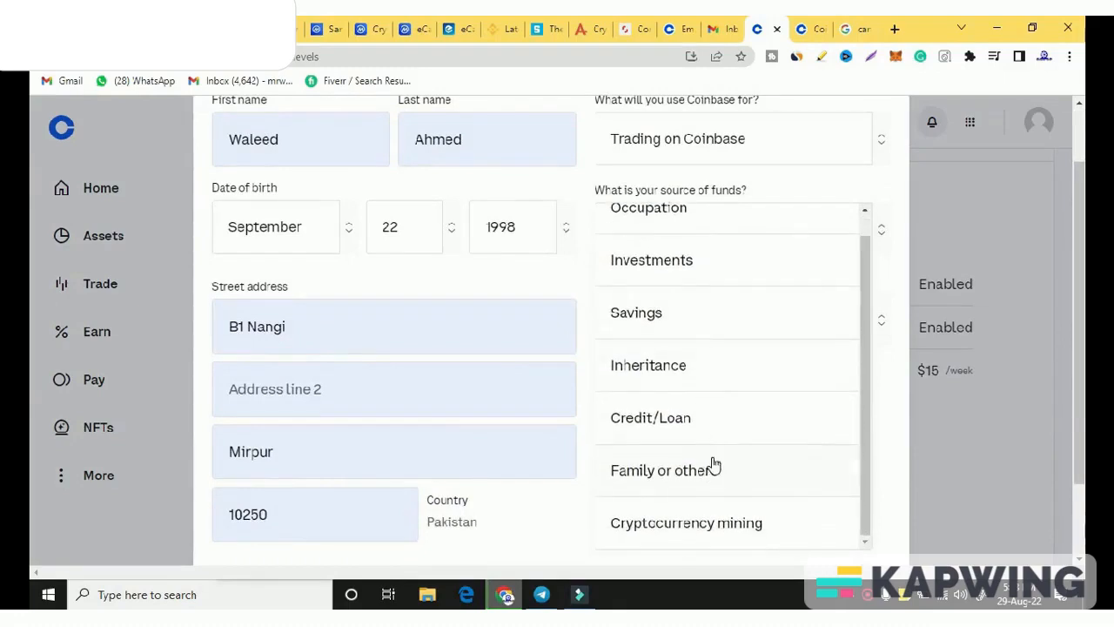
click(665, 470)
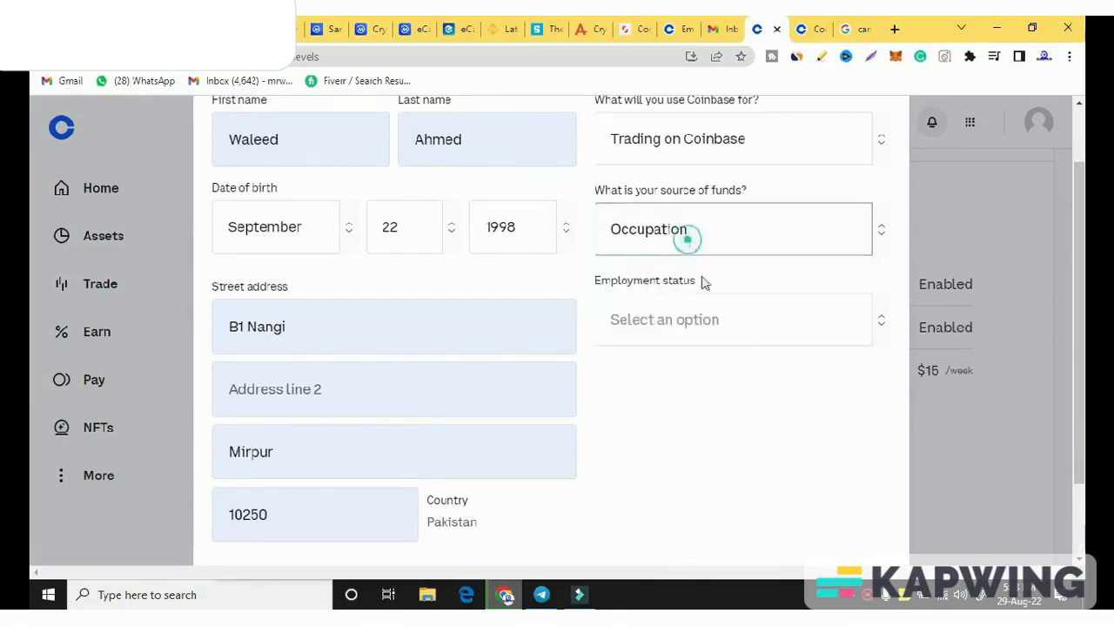
click(735, 320)
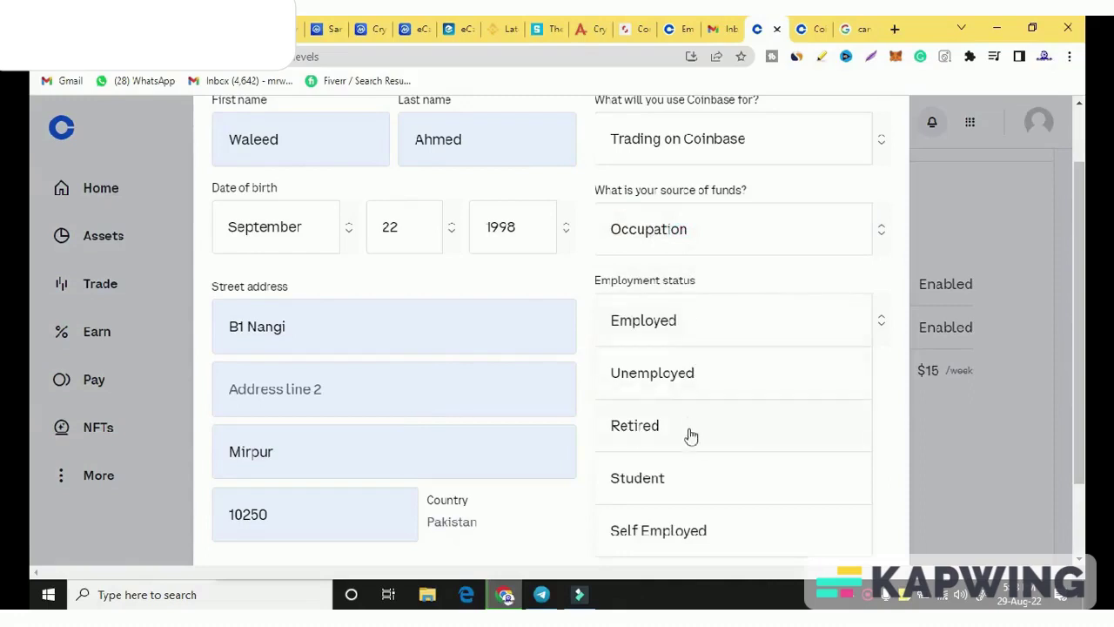
scroll(down, 3)
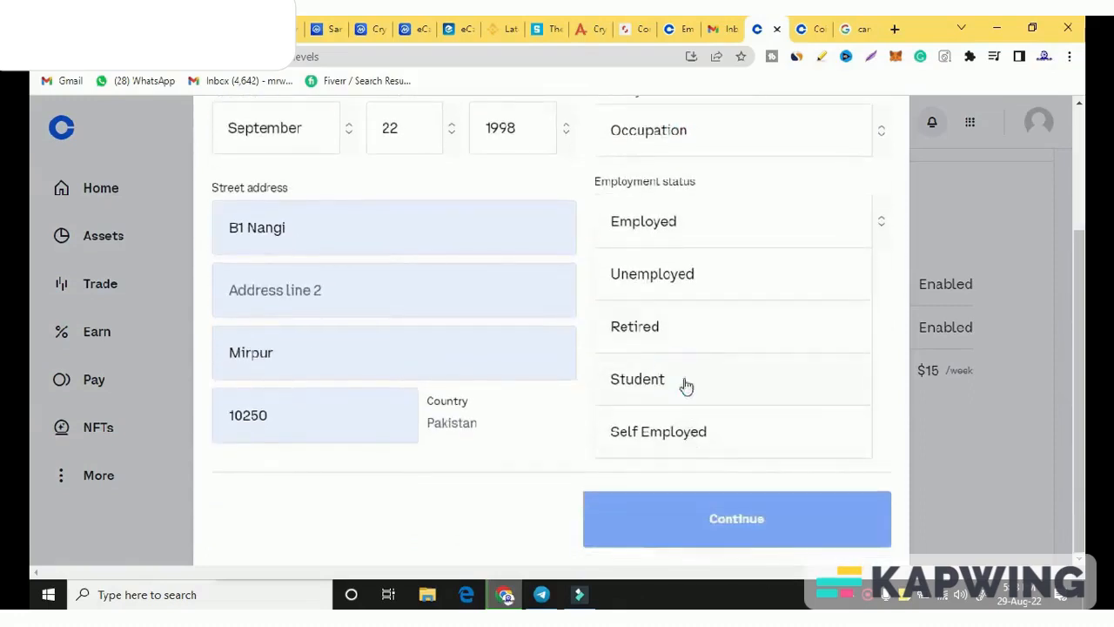
mouse_move(705, 425)
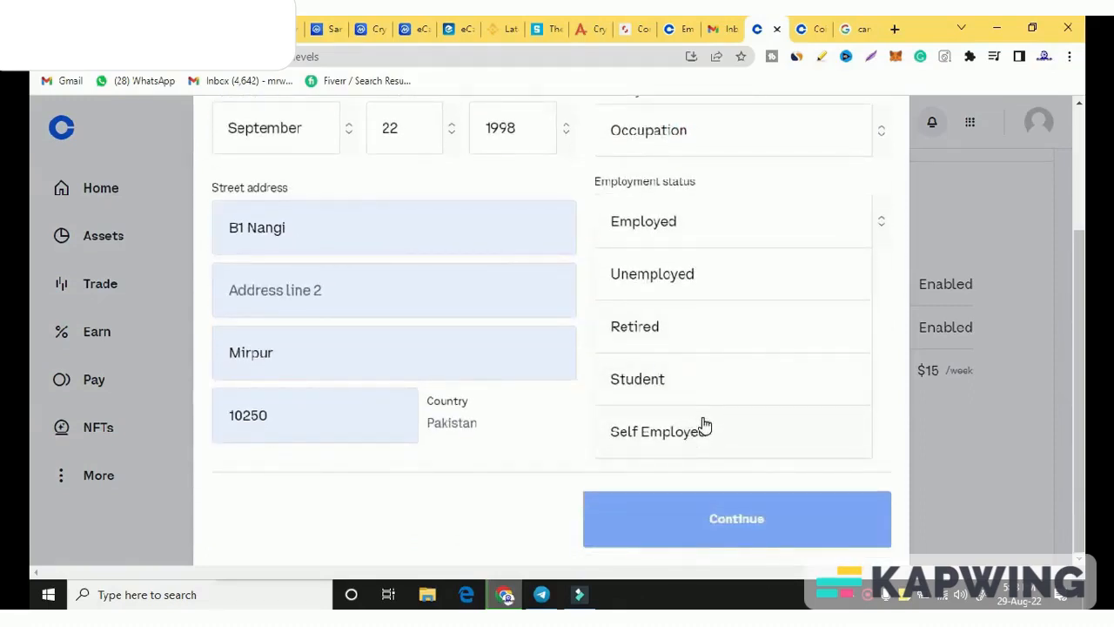
click(660, 432)
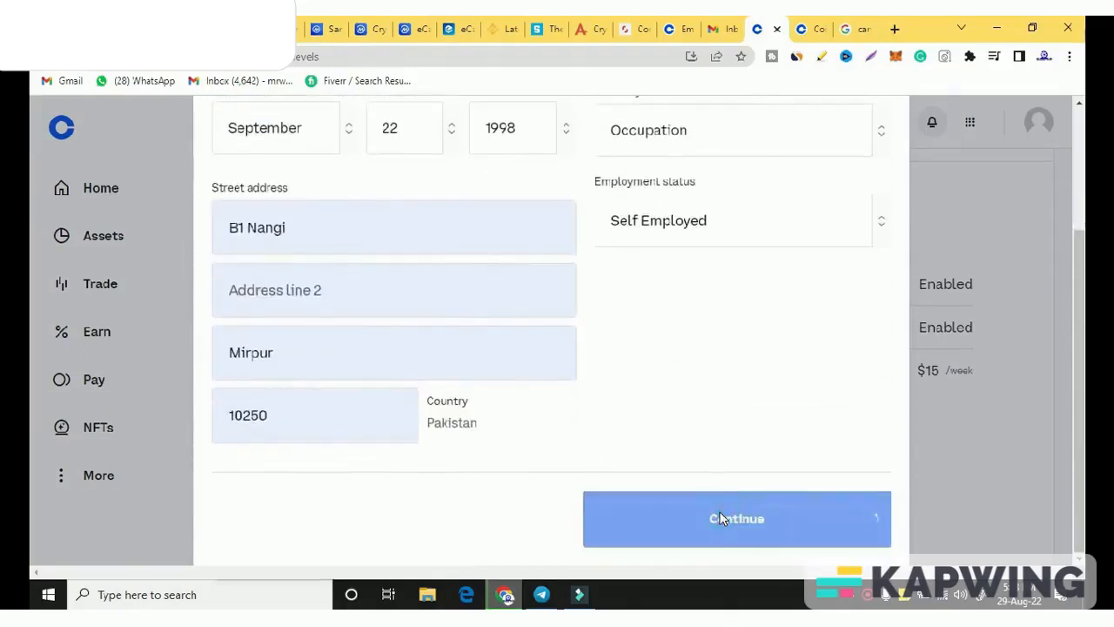
Submit the personal details and choose National ID Card for the photo ID check.
click(737, 519)
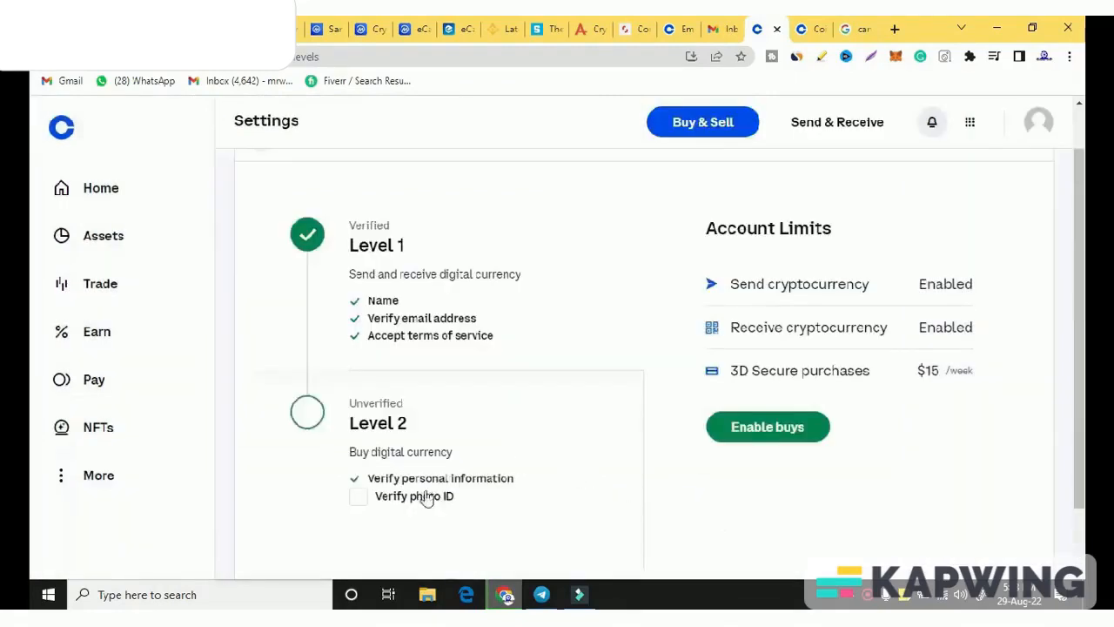
scroll(down, 3)
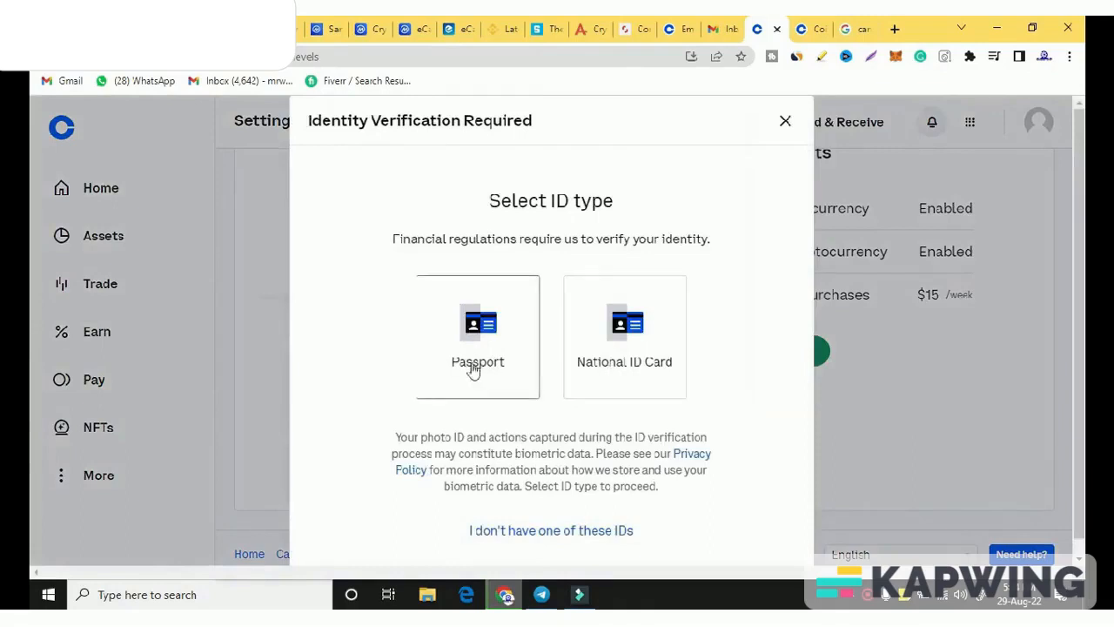
mouse_move(456, 362)
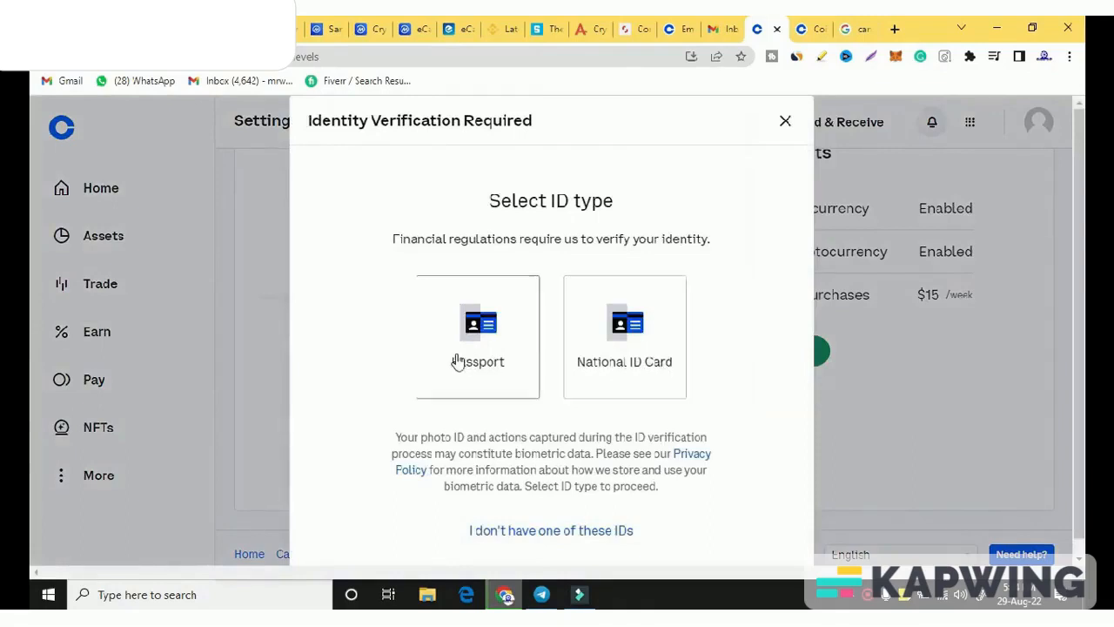
mouse_move(530, 360)
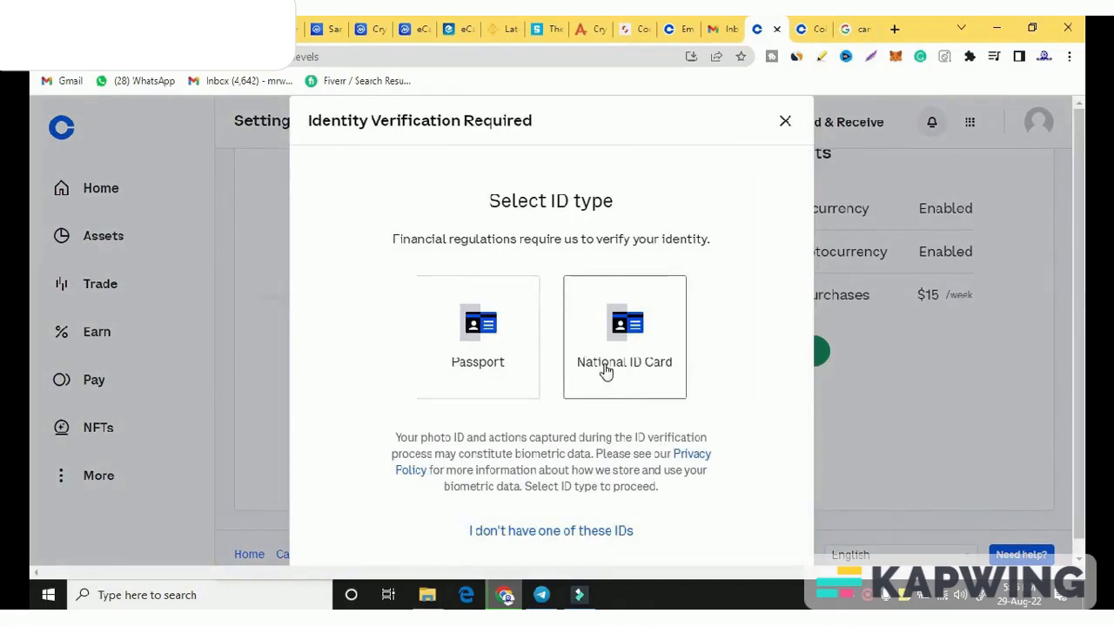
click(624, 336)
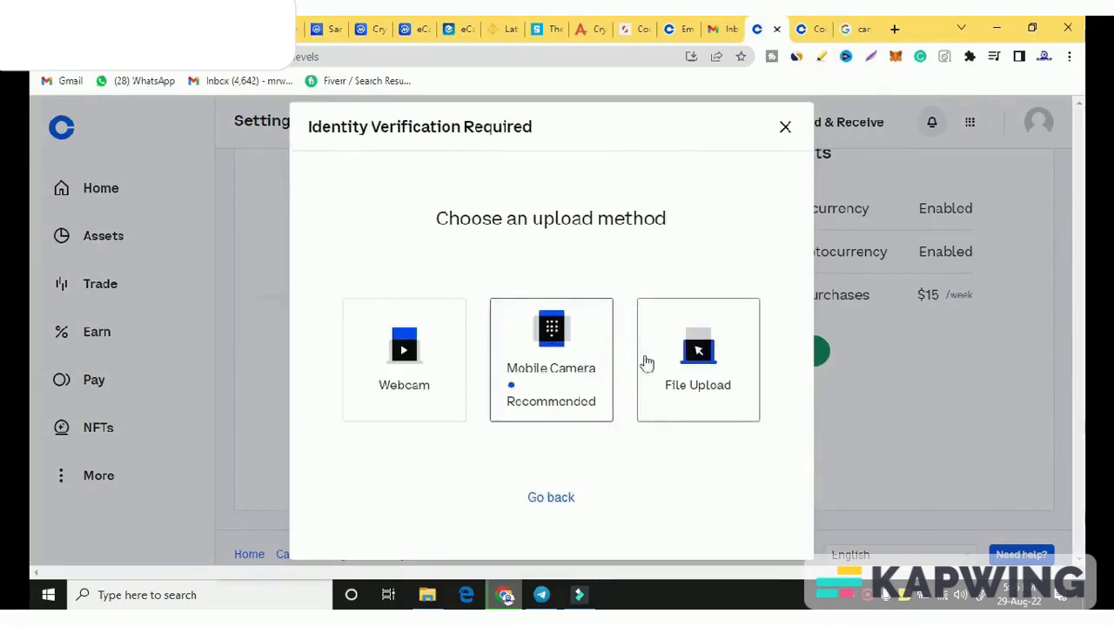
mouse_move(834, 387)
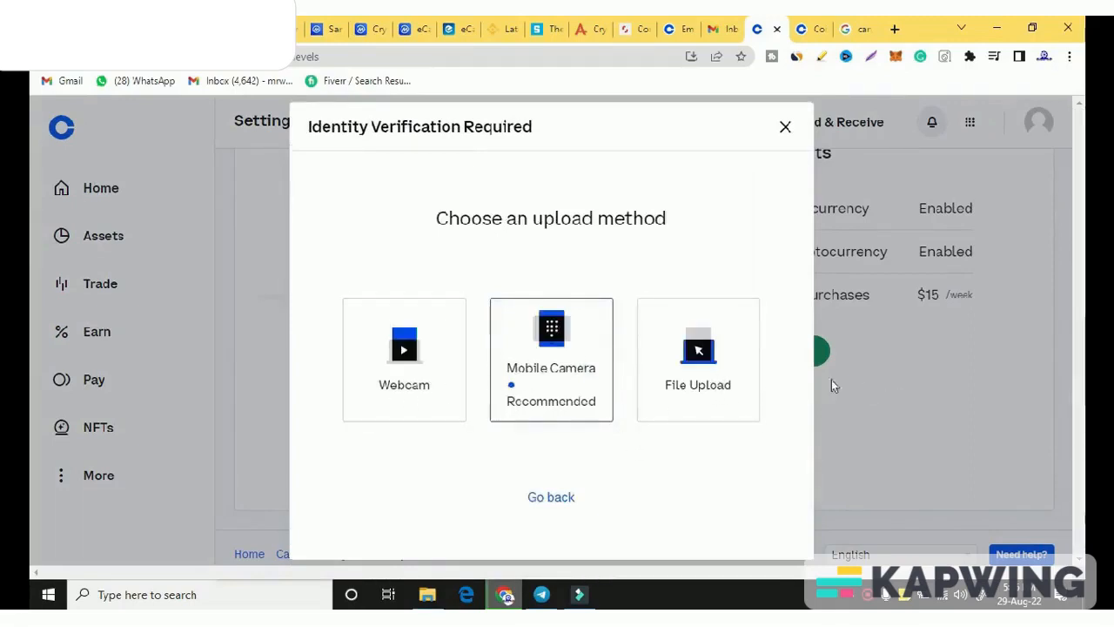
Upload front and back ID images as files, reaching the Verification still processing notice.
click(696, 358)
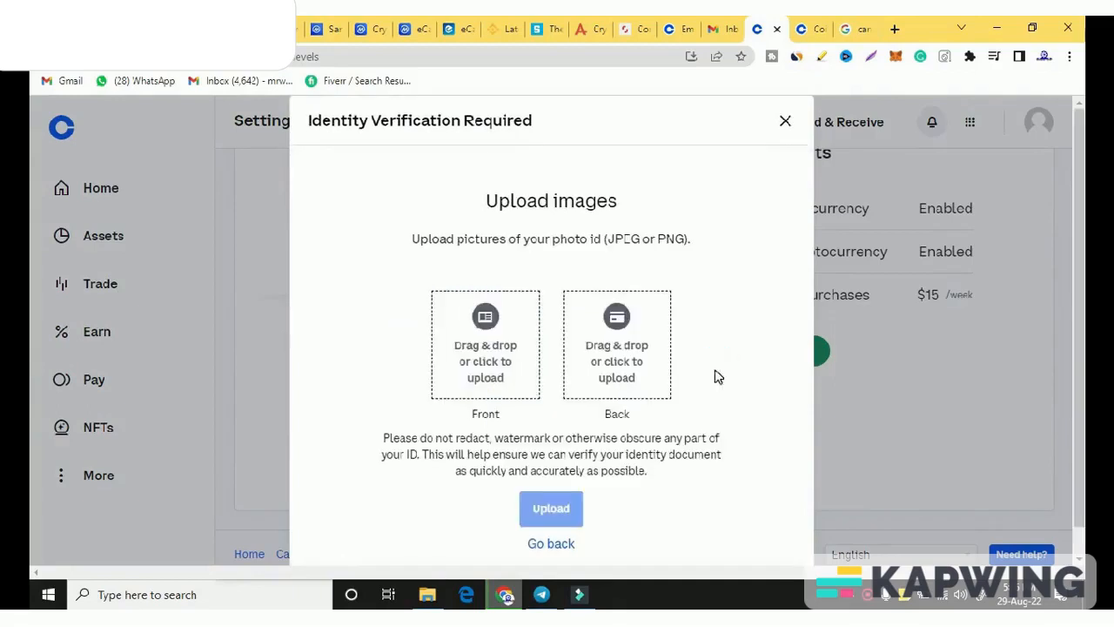
mouse_move(498, 415)
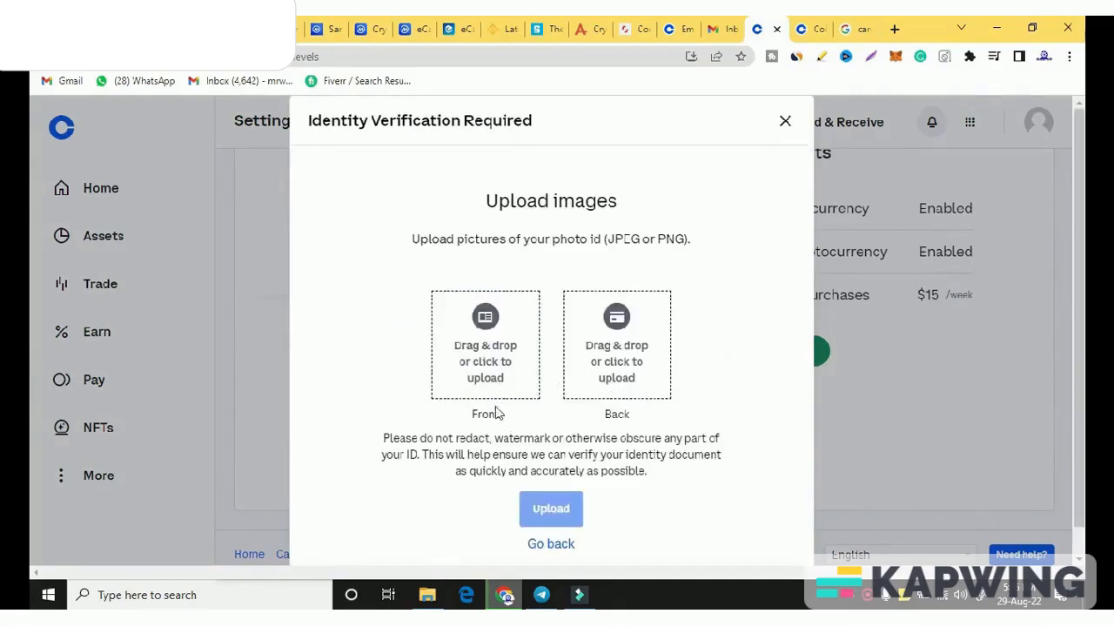
mouse_move(491, 357)
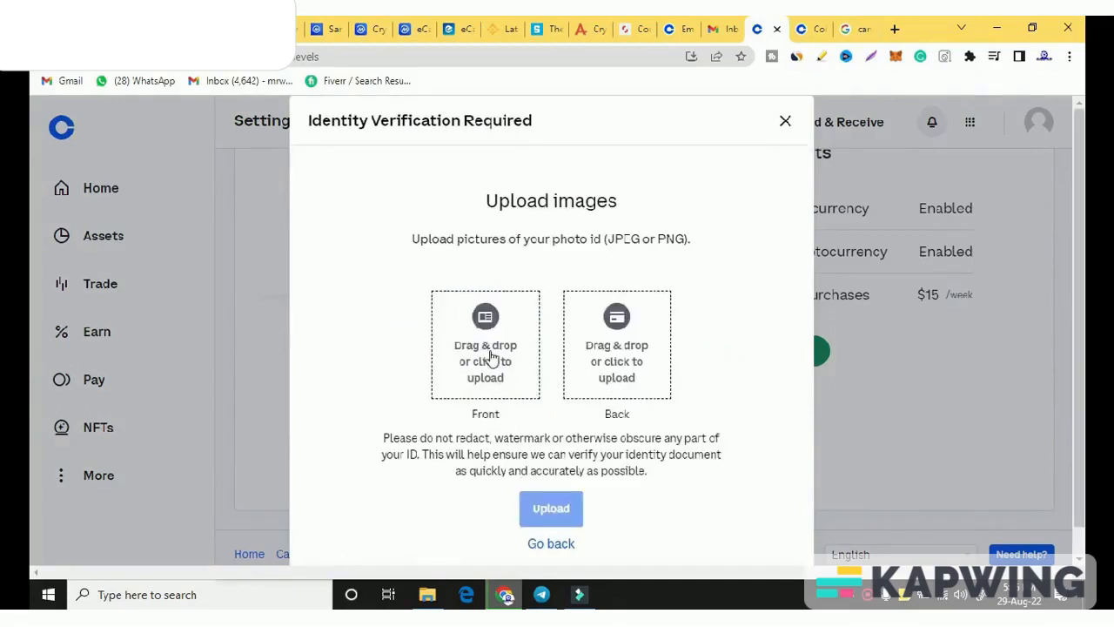
click(484, 355)
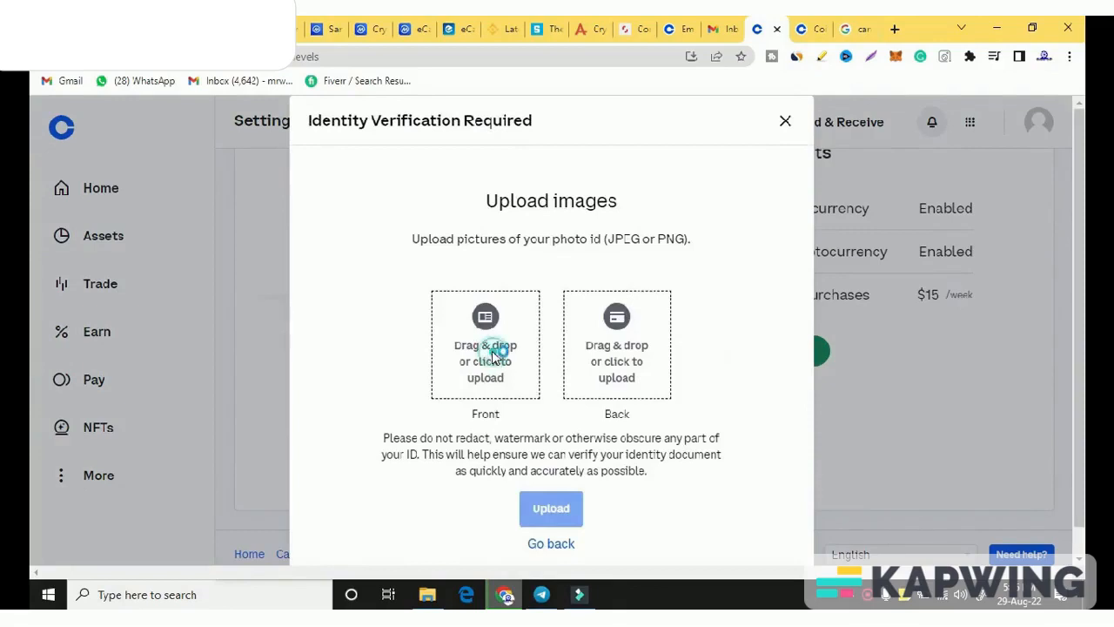
click(484, 345)
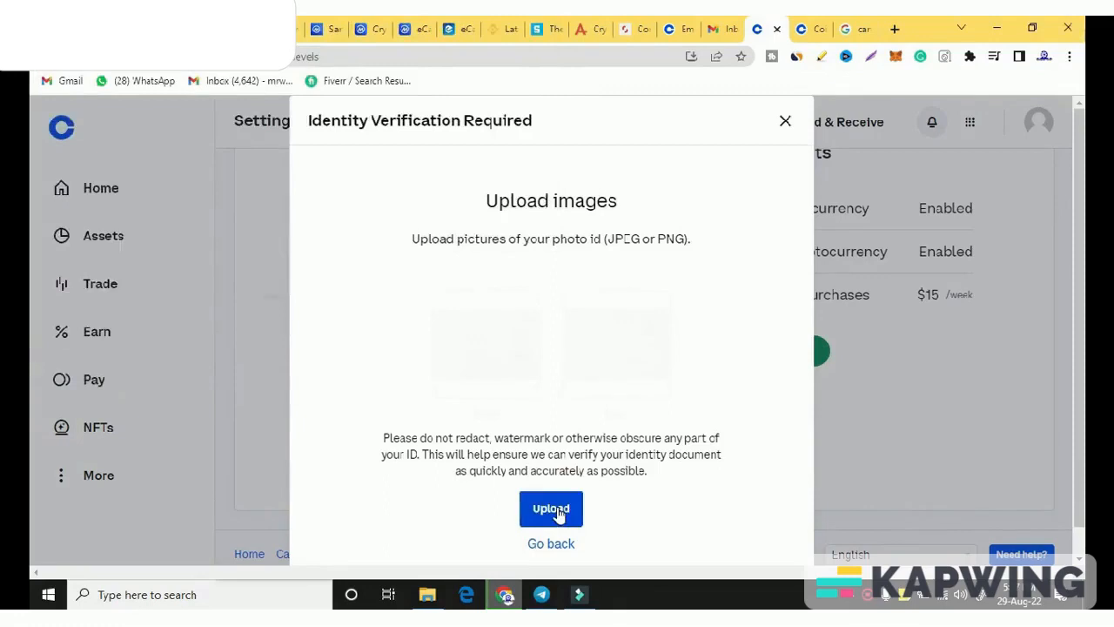
click(550, 508)
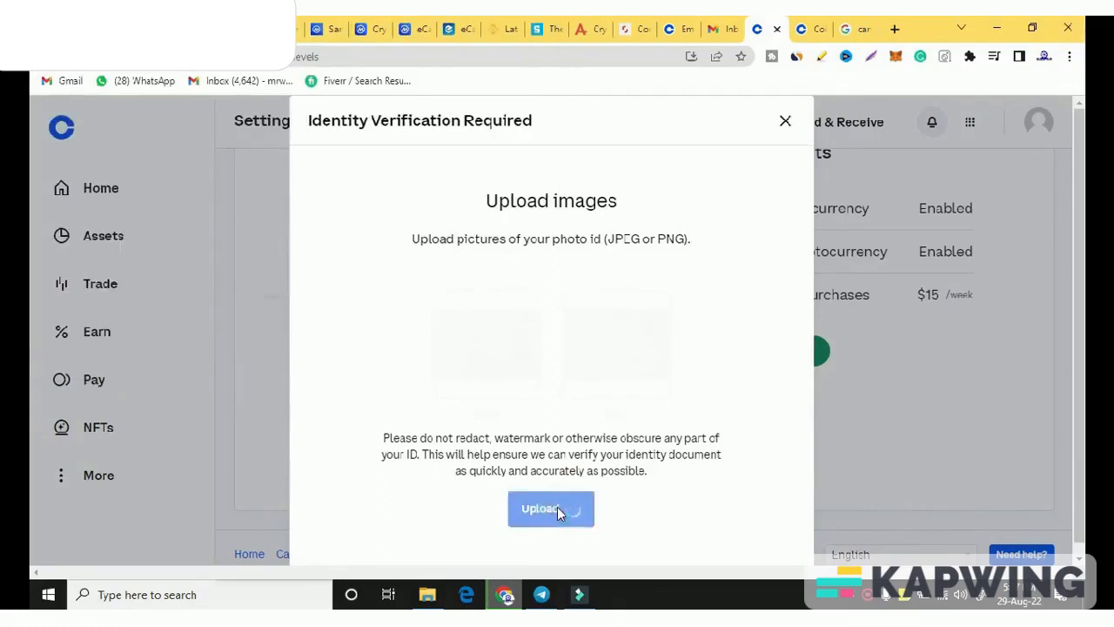
click(551, 508)
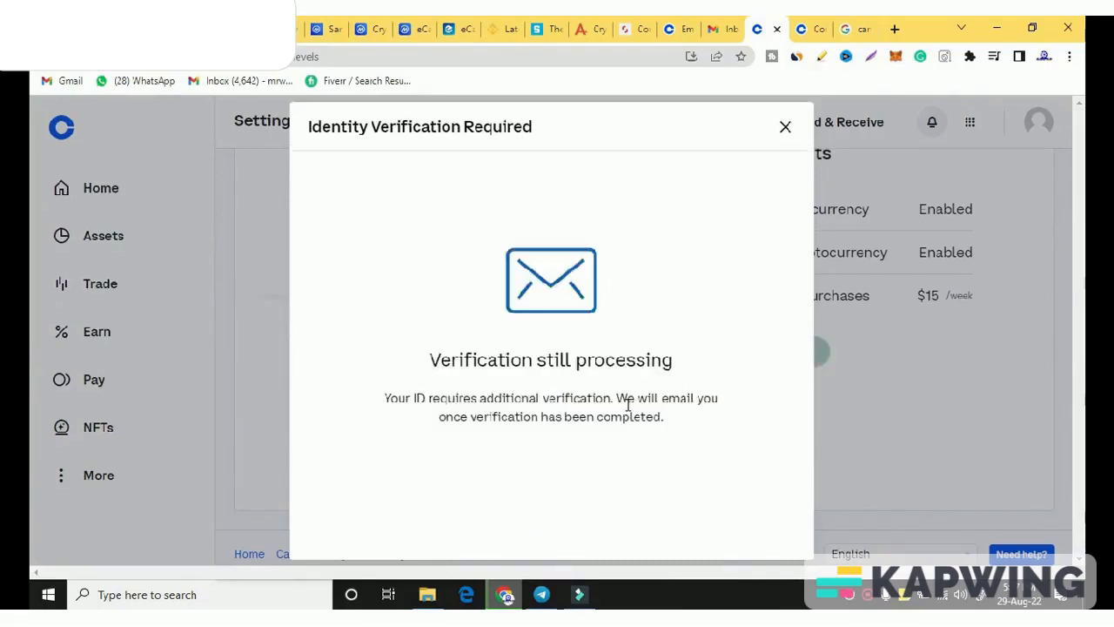
mouse_move(592, 447)
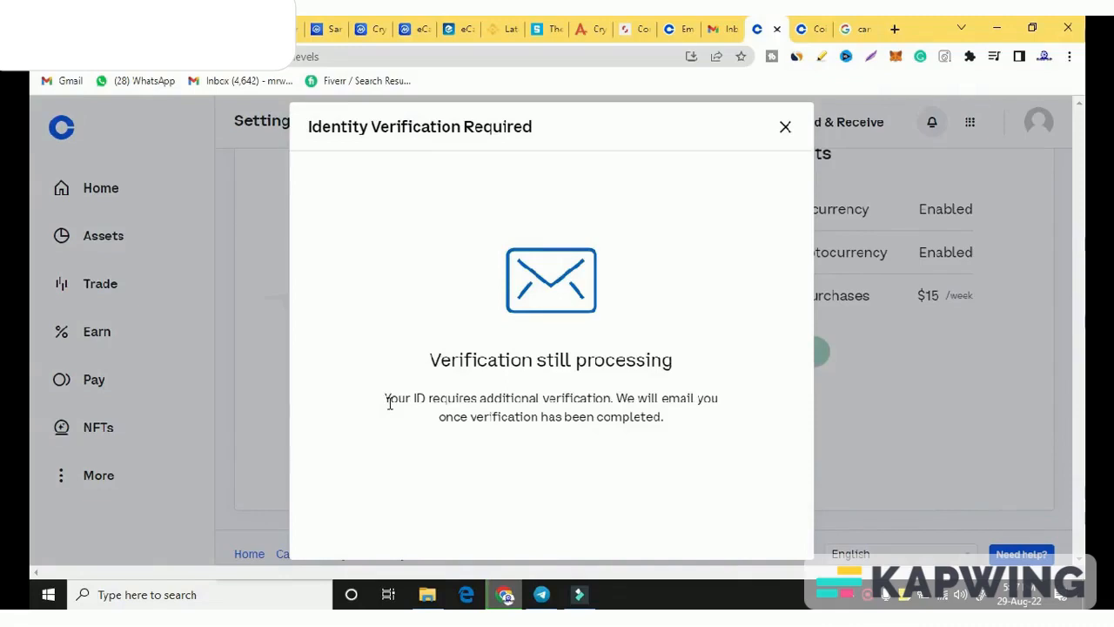
Dismiss the verification notice and load the ETH-BTC pair in the advanced trading view.
click(786, 127)
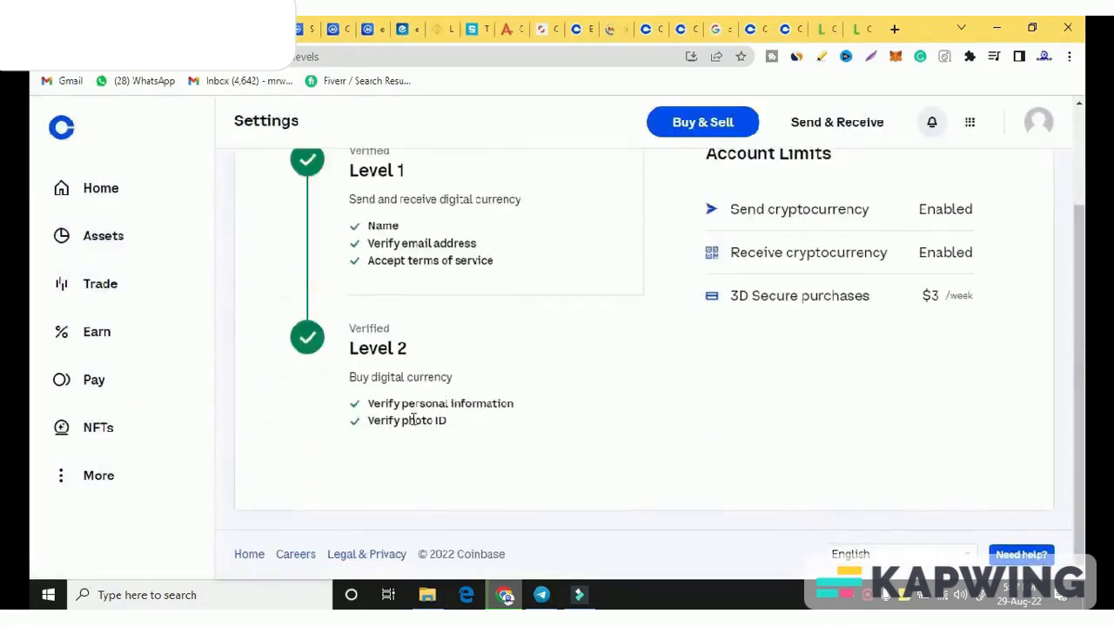
drag(369, 402, 449, 420)
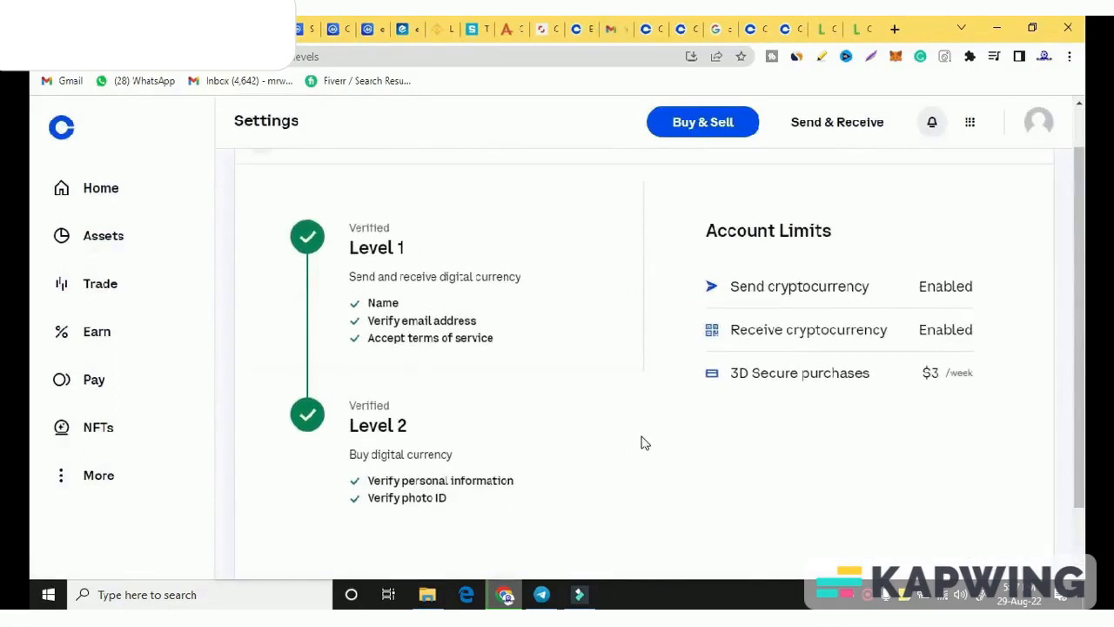
click(101, 282)
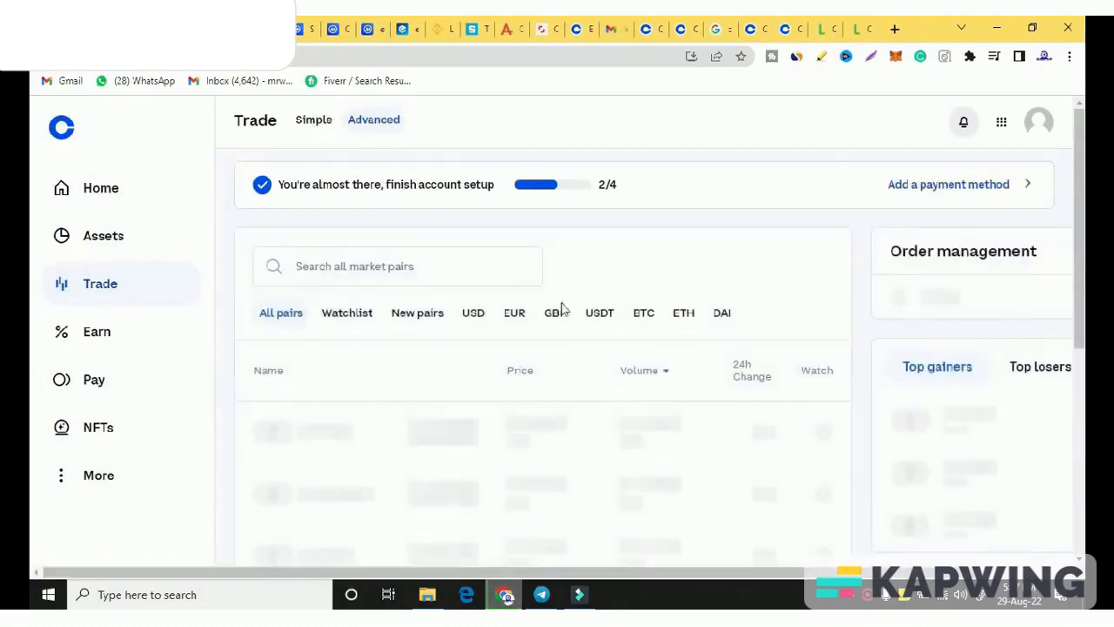
scroll(down, 3)
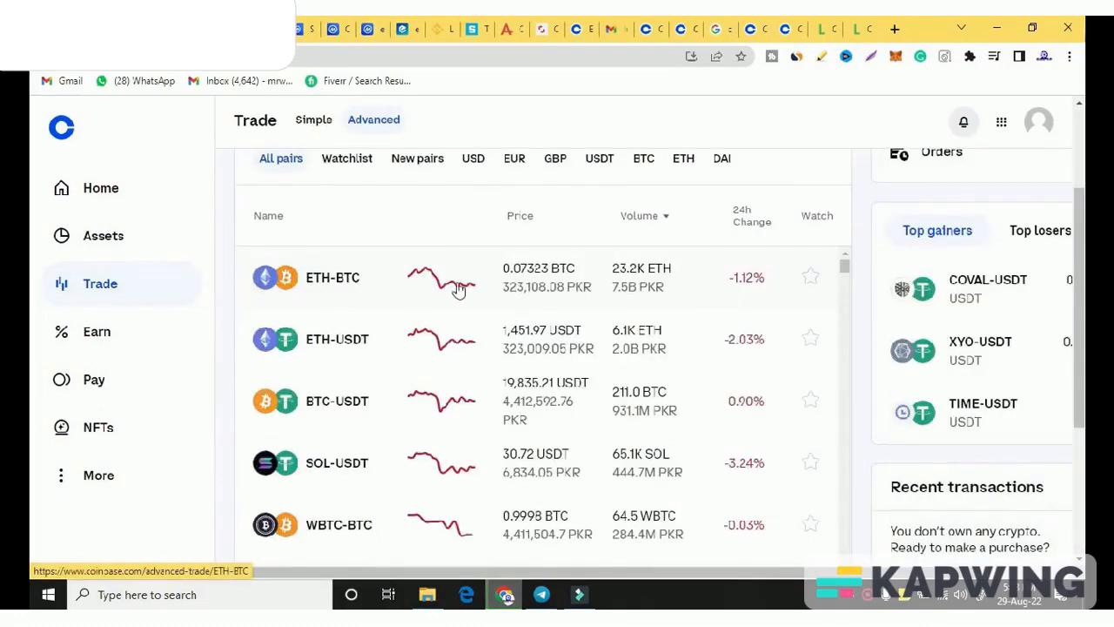
click(341, 276)
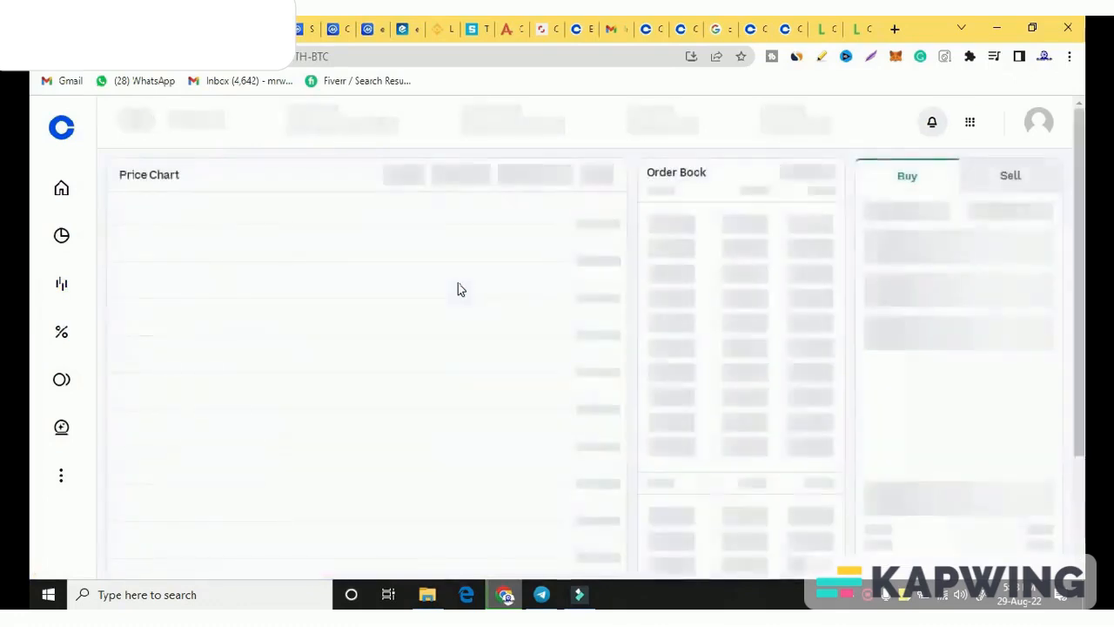